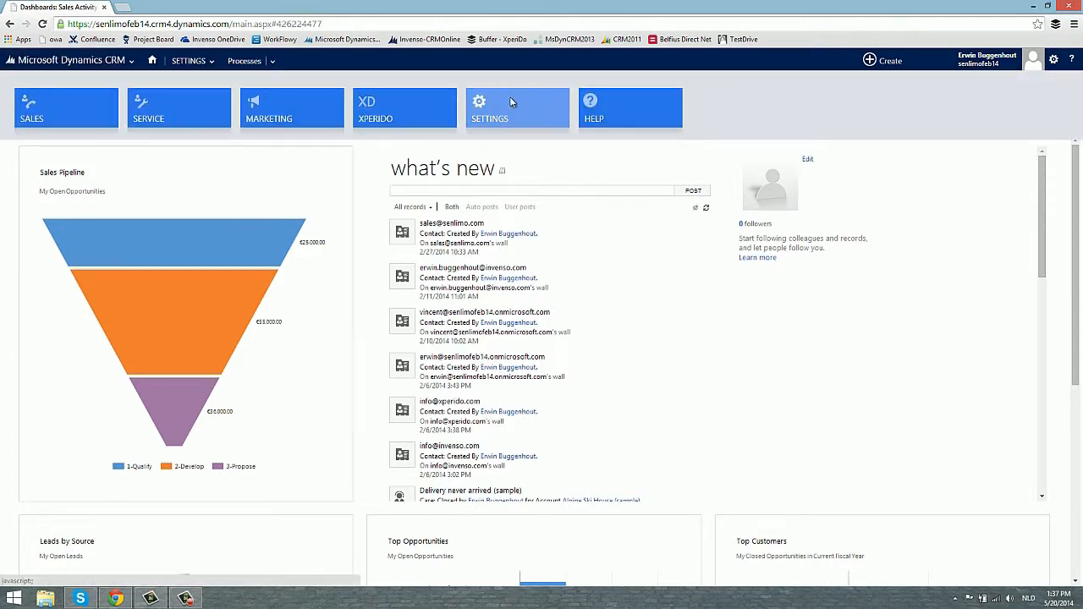
# - From My Processes sorted by name, start creating a new process
pyautogui.click(243, 61)
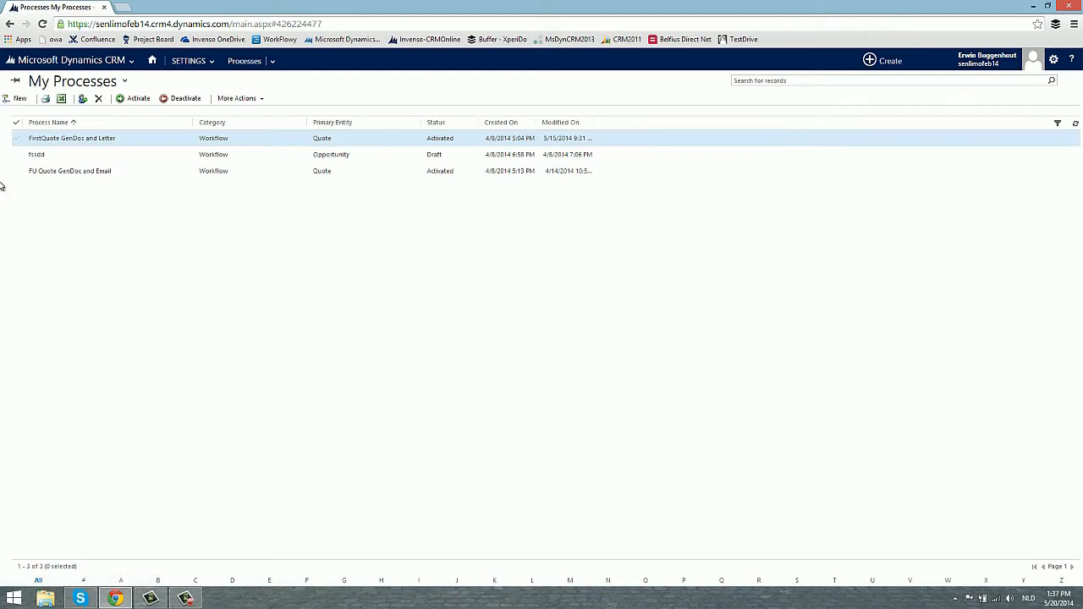
pyautogui.click(70, 169)
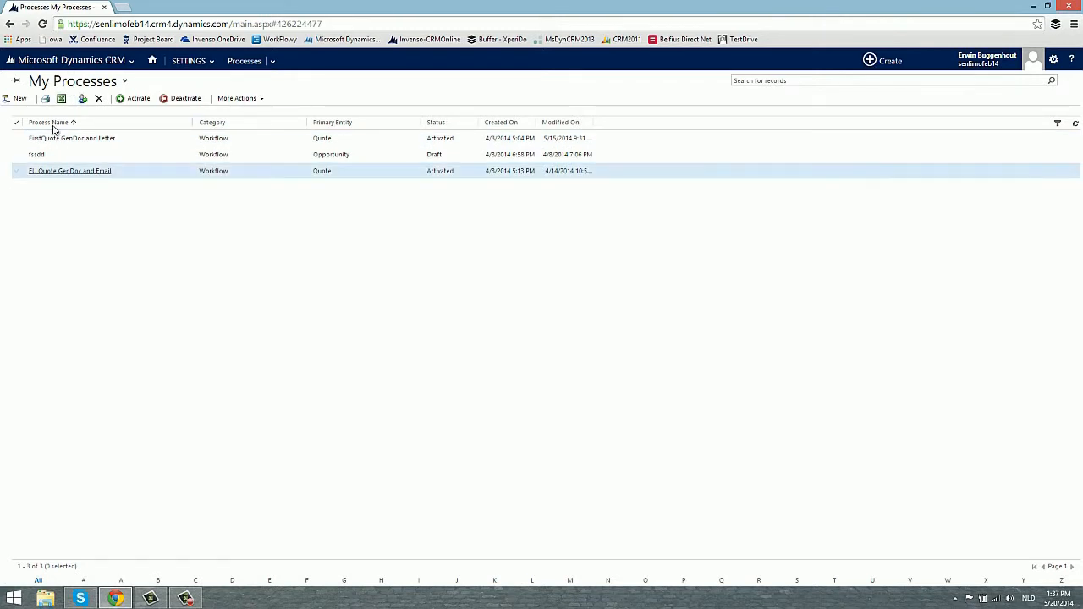
pyautogui.click(19, 98)
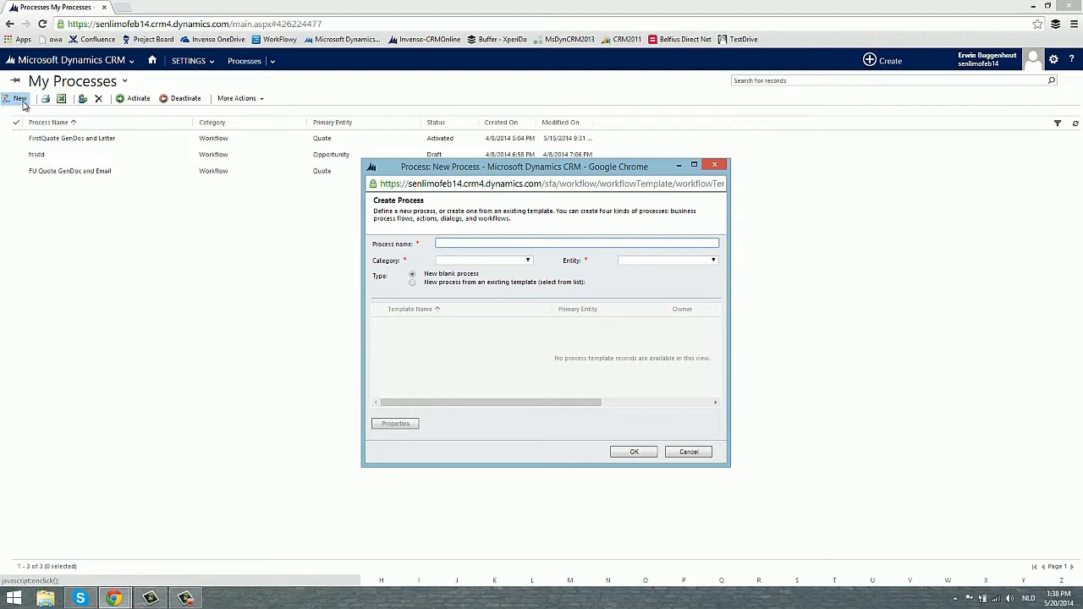
# - Create a blank Workflow process named GenDocProcess on the Quote entity
pyautogui.write('GenDocH')
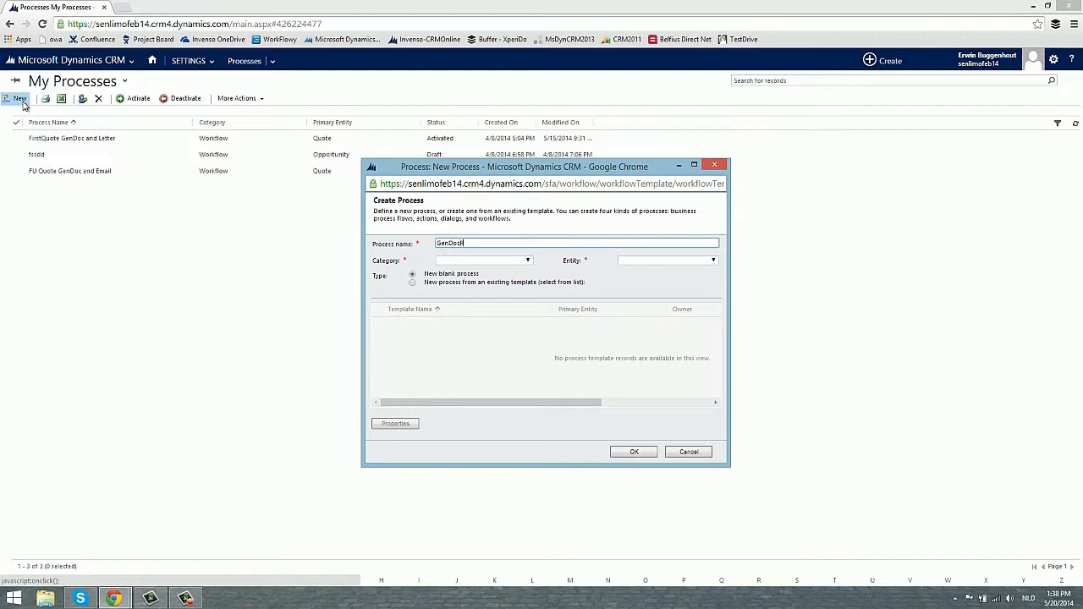
pyautogui.write('Process')
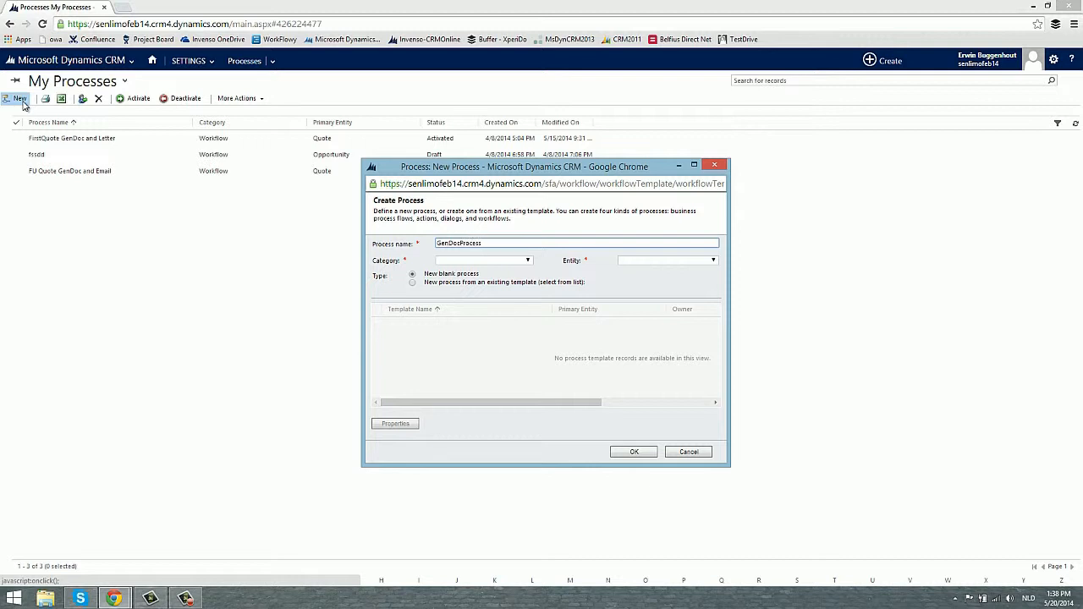
pyautogui.click(528, 260)
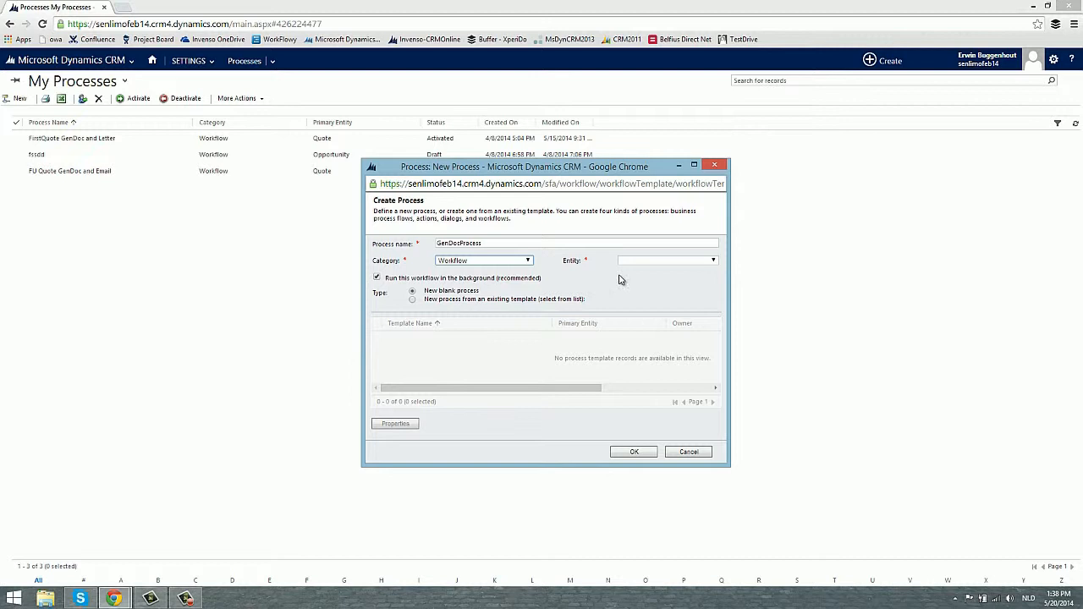
pyautogui.click(715, 261)
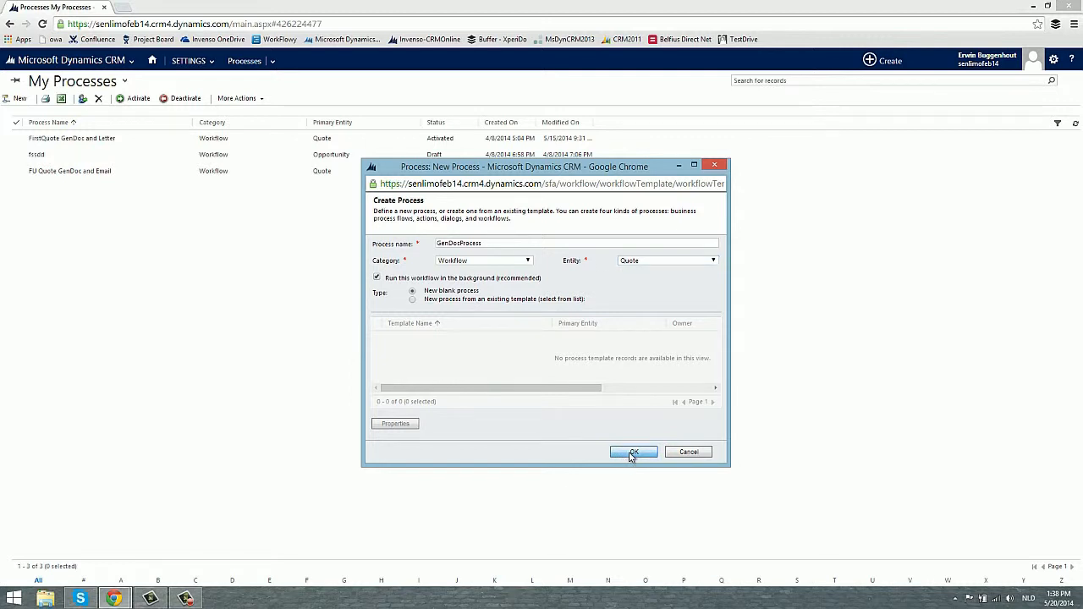
pyautogui.click(634, 450)
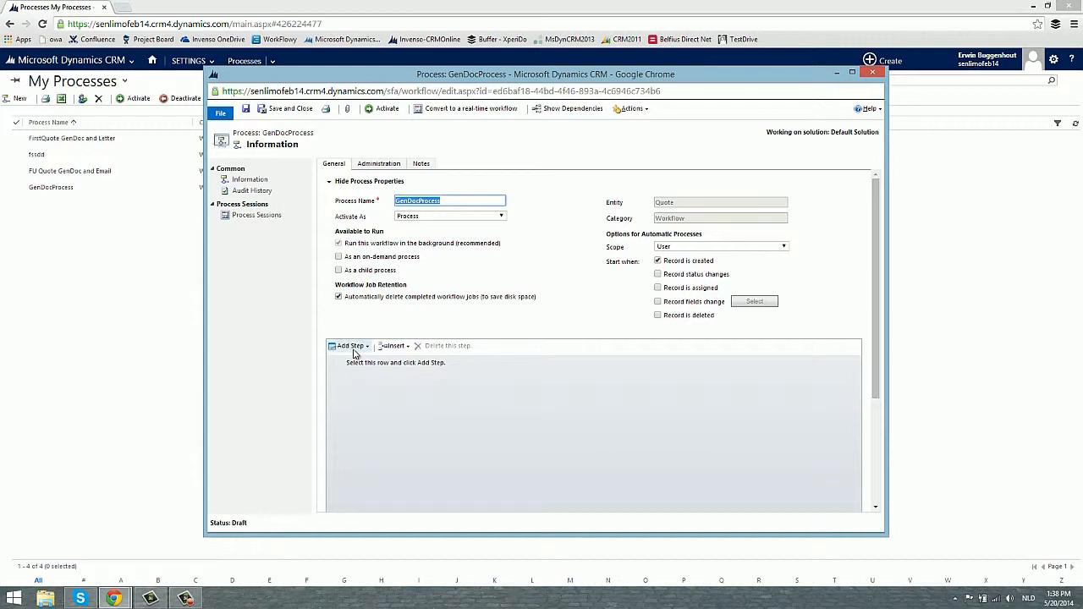
# - Add an XpertDoc Generate Document step described as CreateQuote and bring up its input properties
pyautogui.click(349, 345)
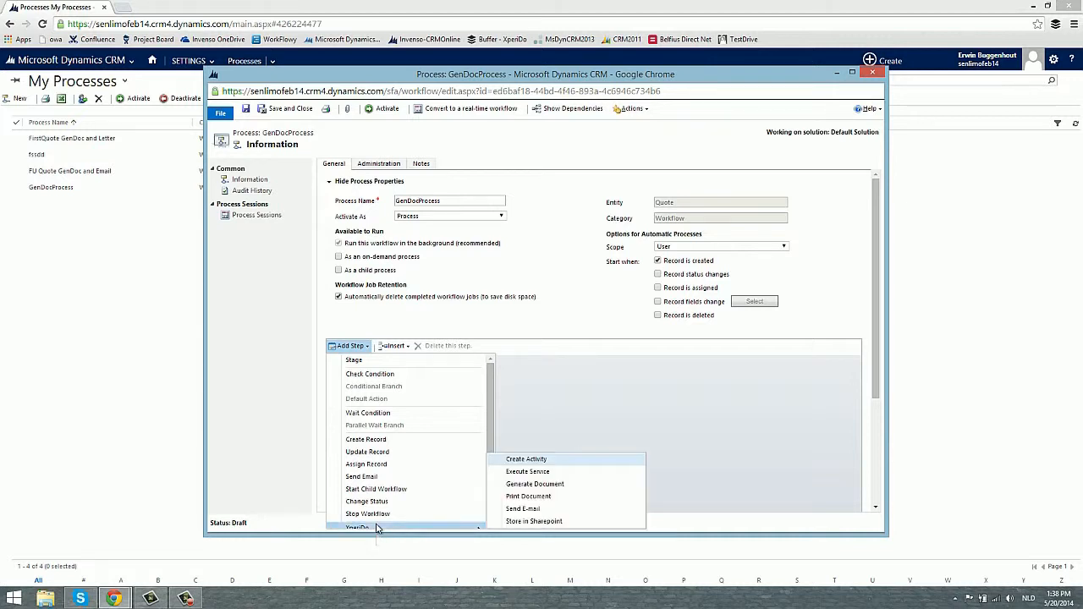
pyautogui.moveTo(398, 528)
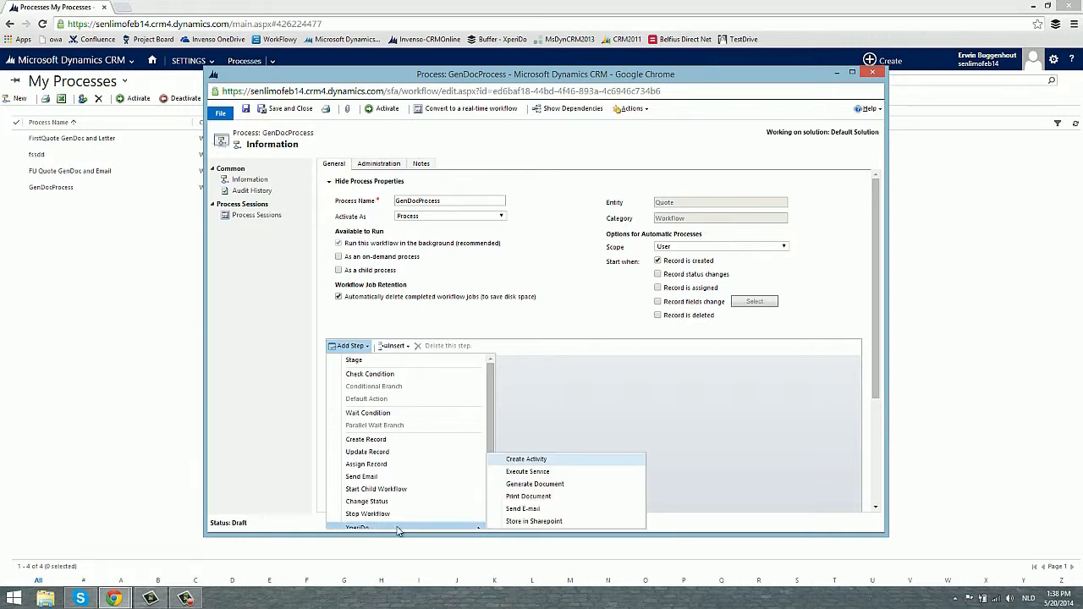
pyautogui.moveTo(535, 484)
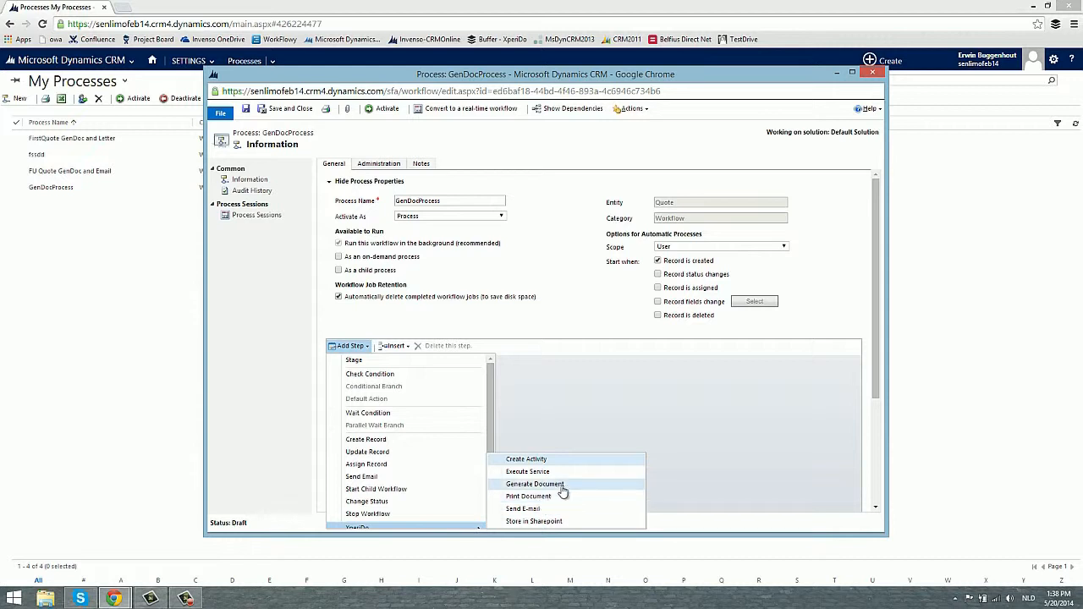
pyautogui.moveTo(535, 484)
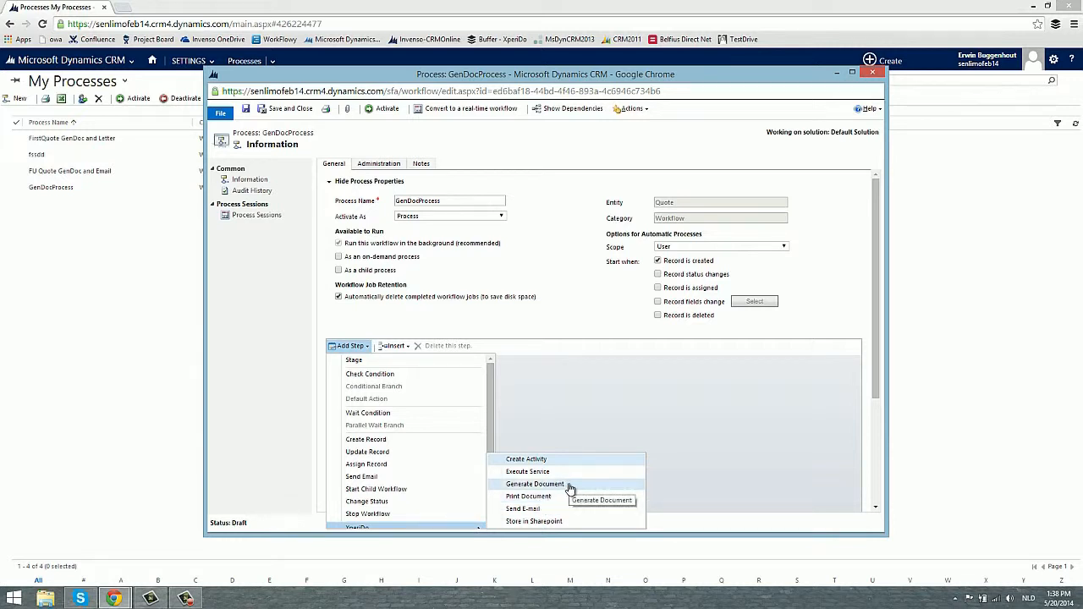
pyautogui.click(535, 484)
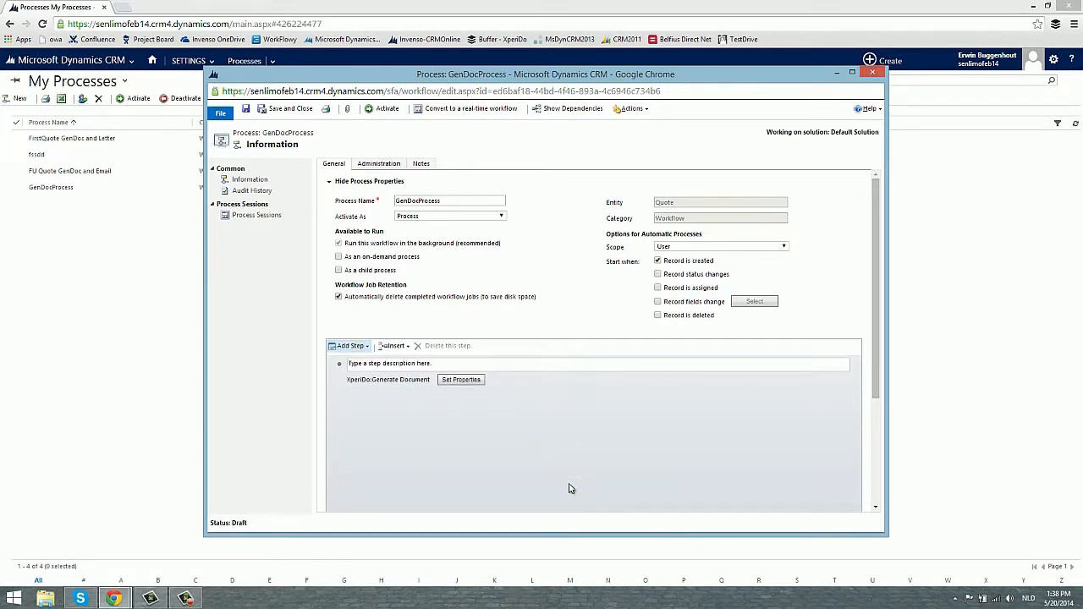
pyautogui.click(389, 362)
pyautogui.write('CreateQuote.')
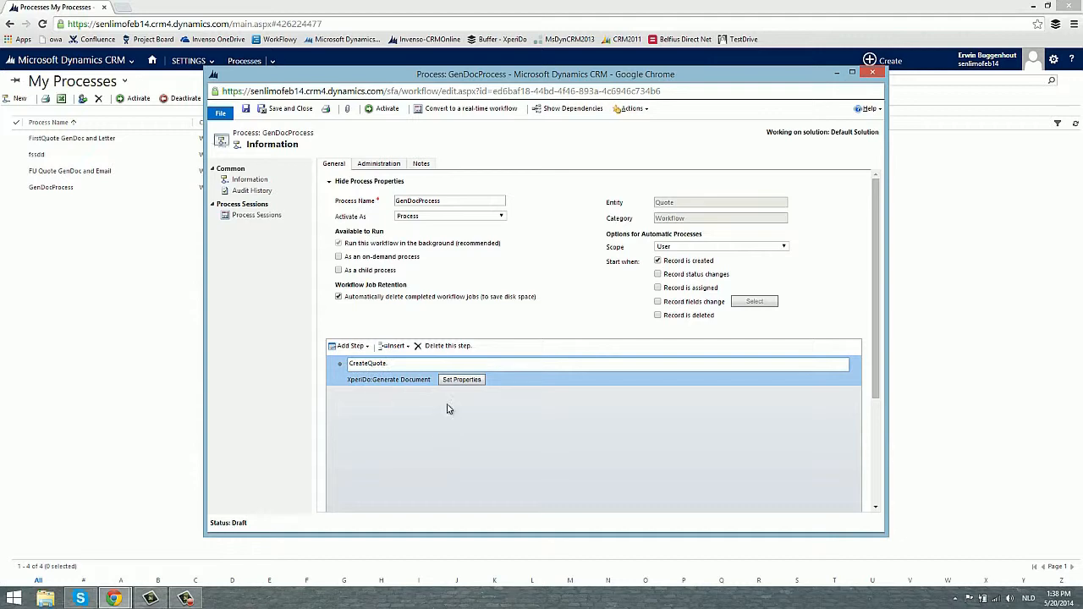
pyautogui.click(461, 380)
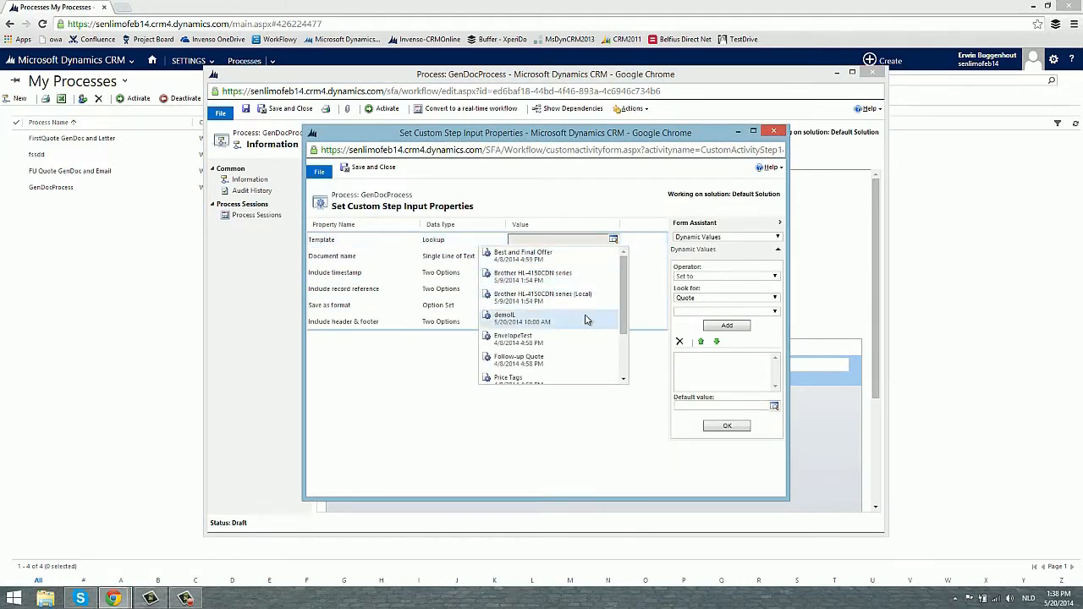
# - Set the step to use the Followup Quote template, document name Your Quote, saved as Pdf
pyautogui.click(518, 359)
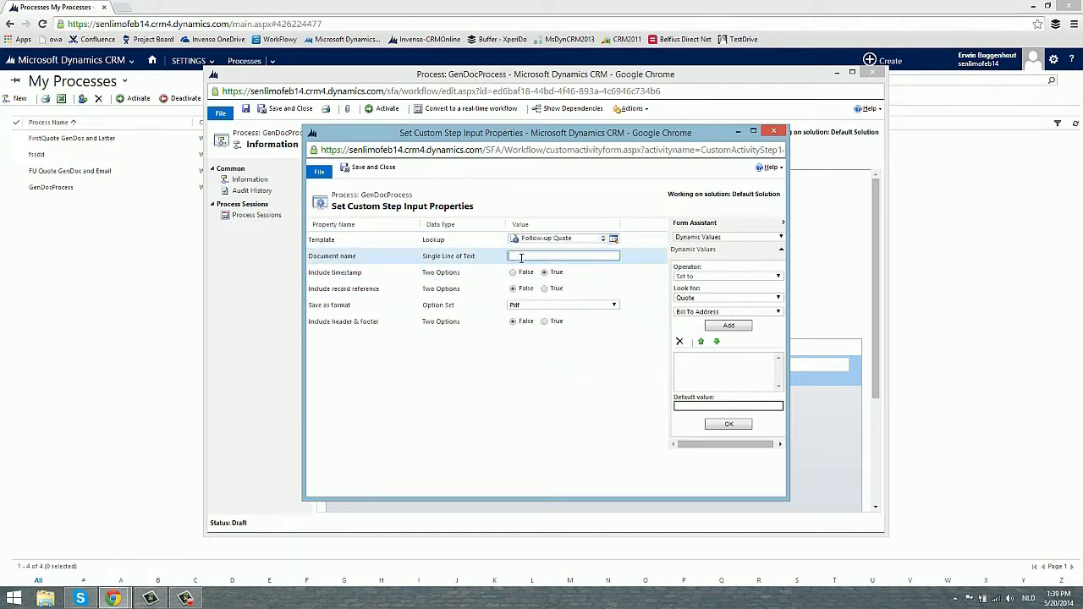
pyautogui.write('Your')
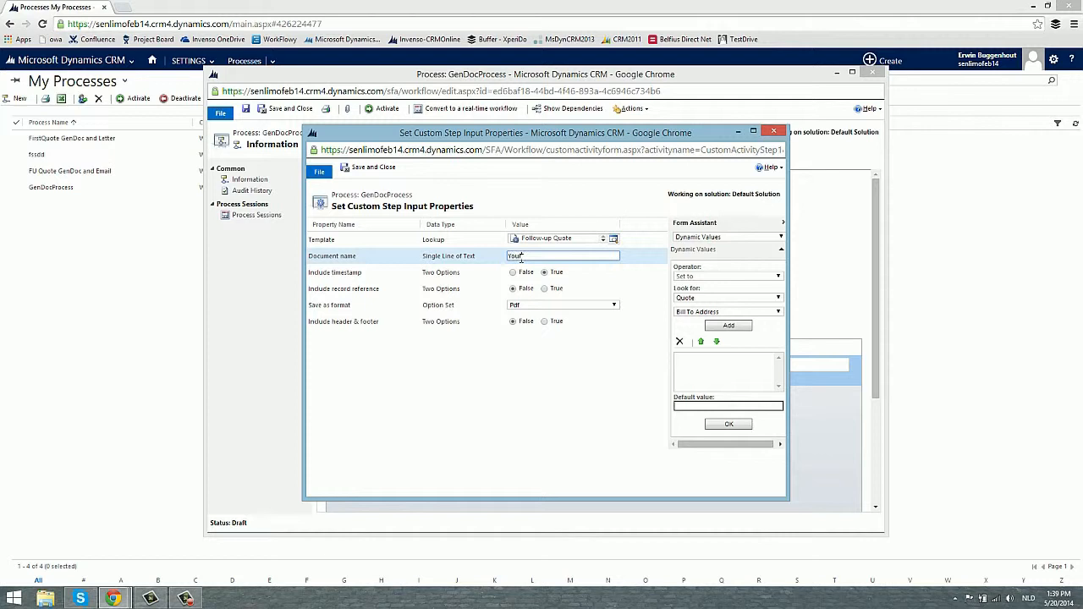
pyautogui.write('Quote')
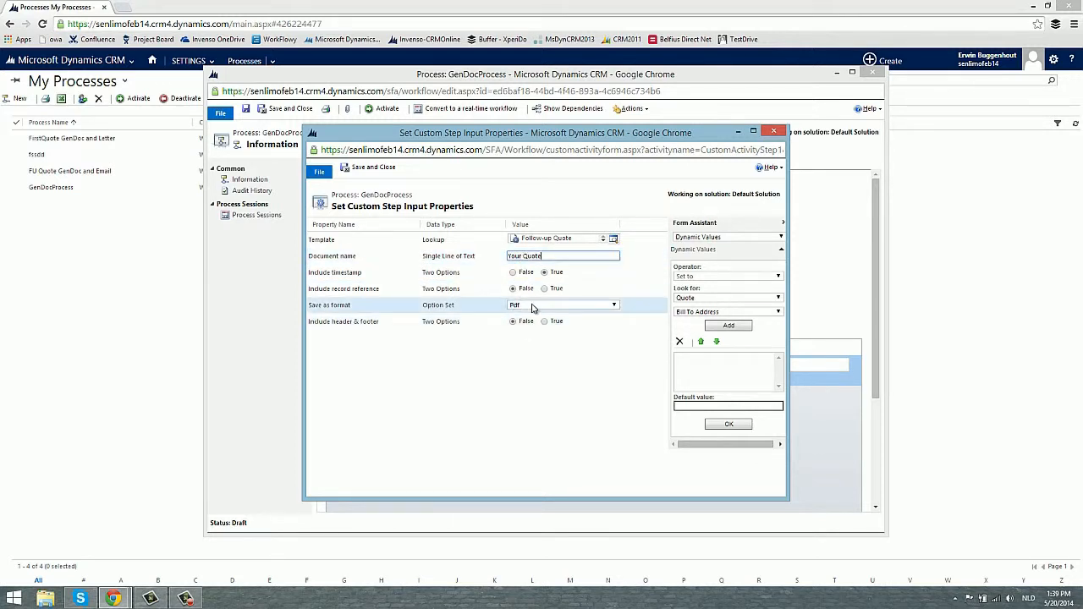
pyautogui.click(615, 305)
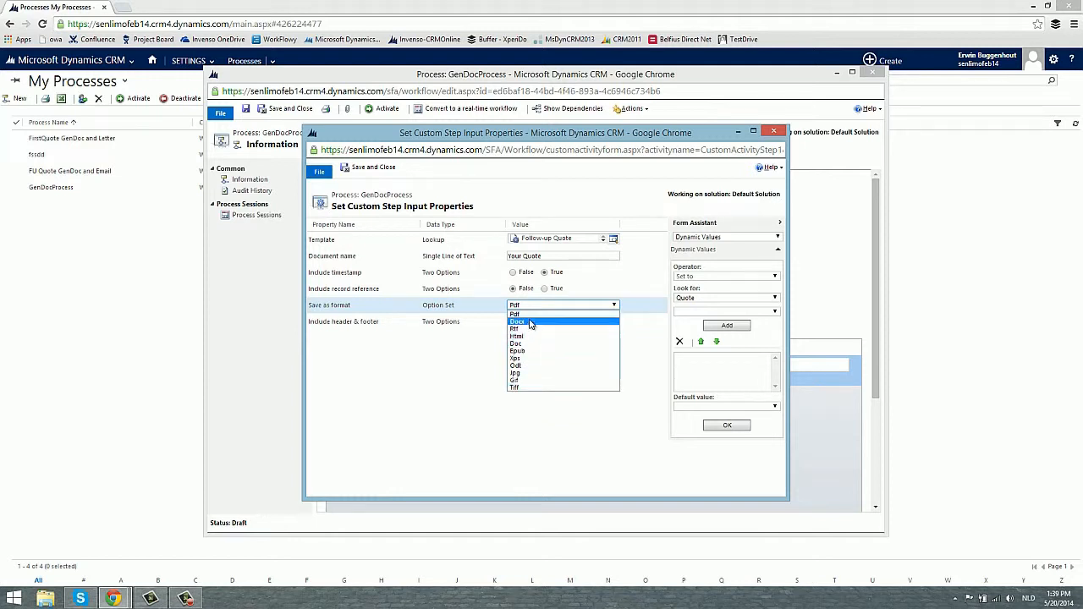
pyautogui.click(515, 313)
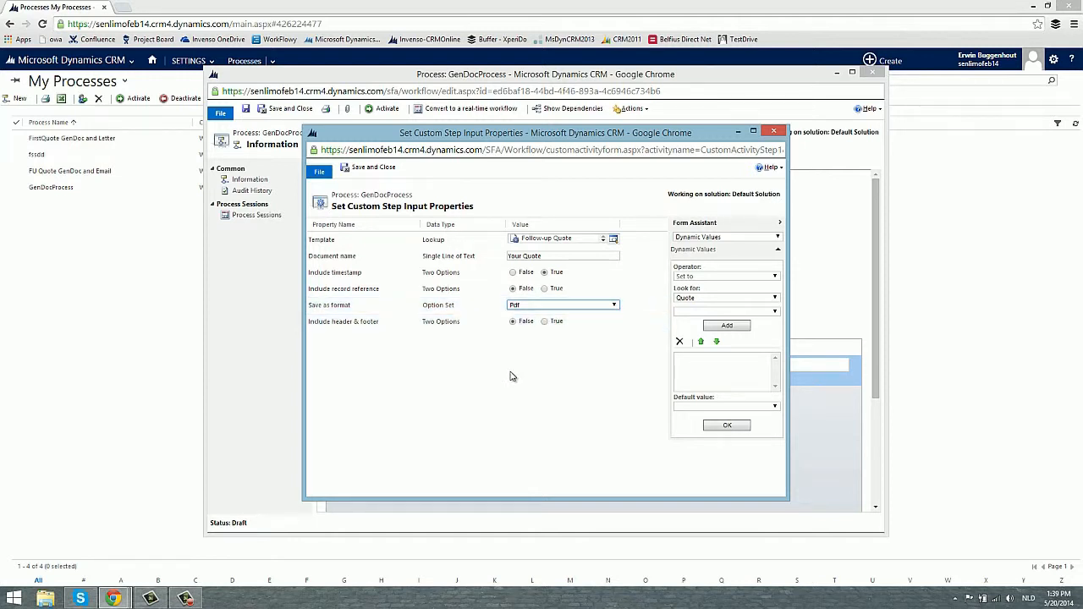
pyautogui.moveTo(440, 332)
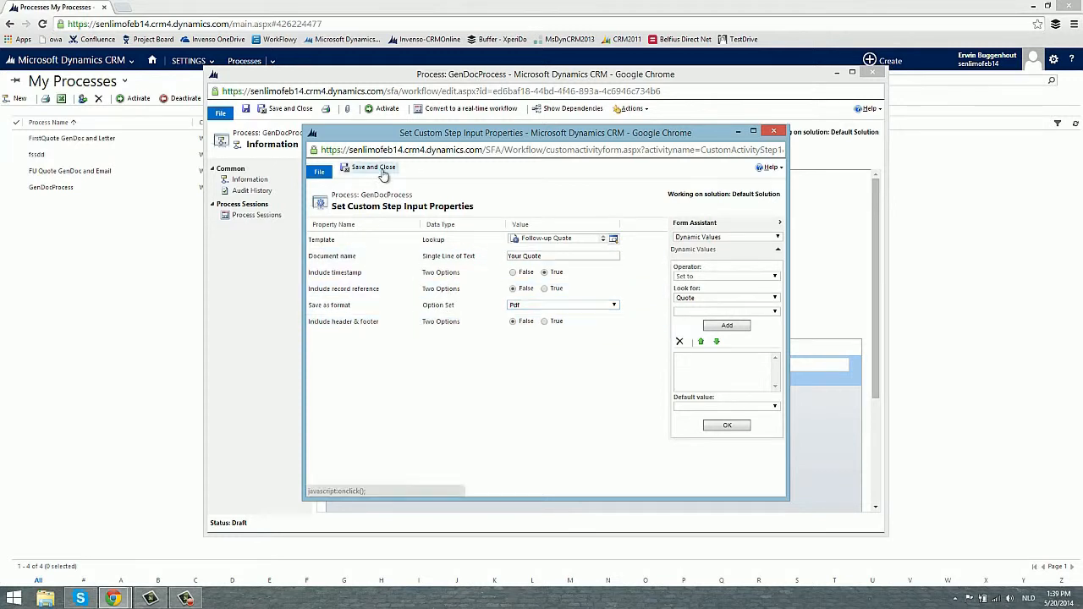
pyautogui.click(369, 167)
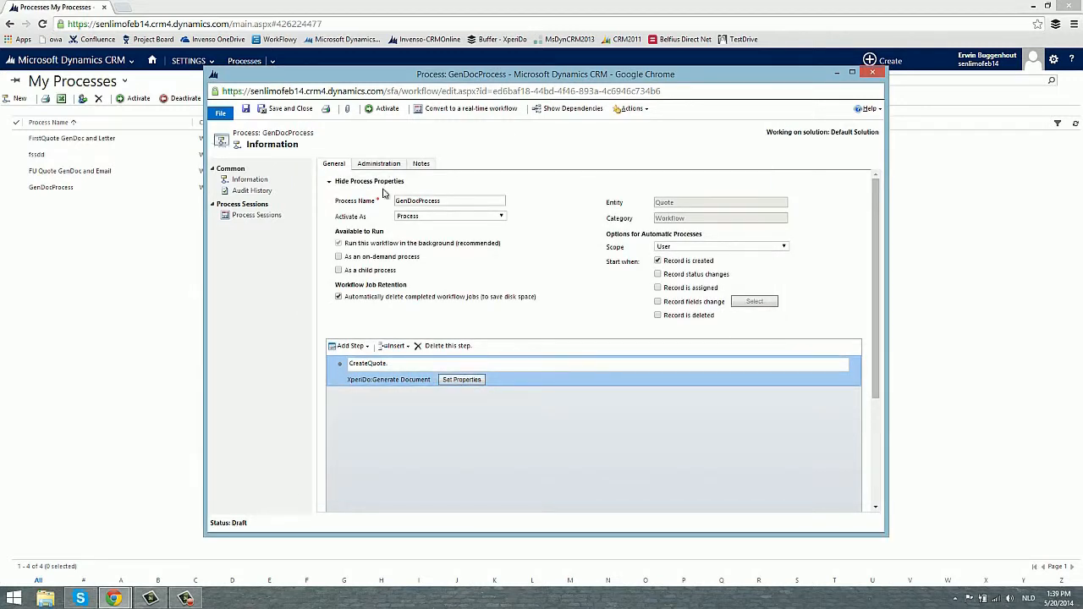
# - Add an XpertDoc Create Activity step described as 'Activity with Quote Attachment'
pyautogui.click(349, 345)
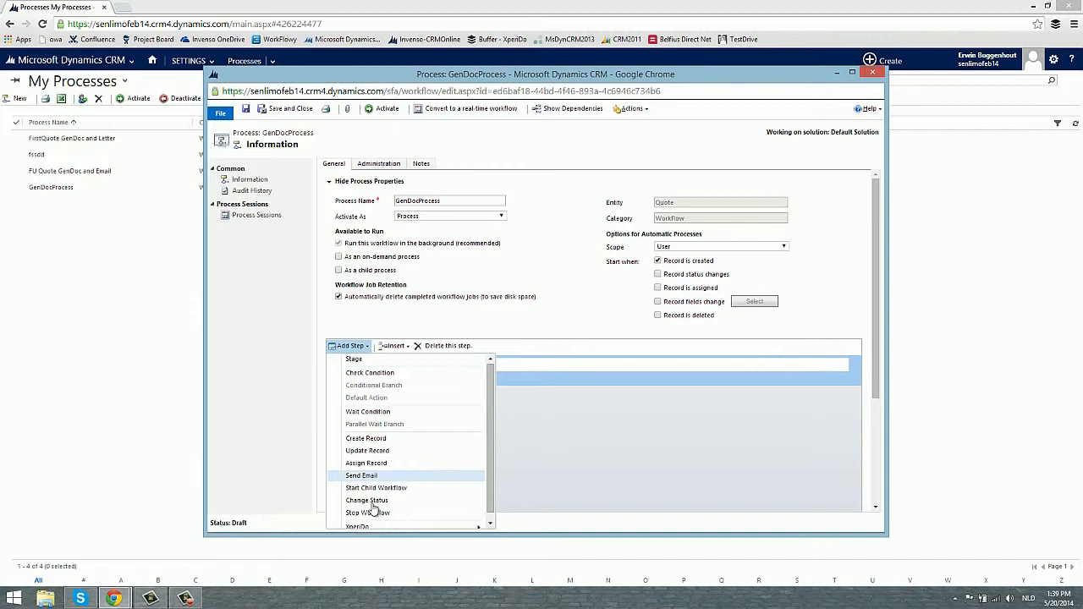
pyautogui.moveTo(357, 520)
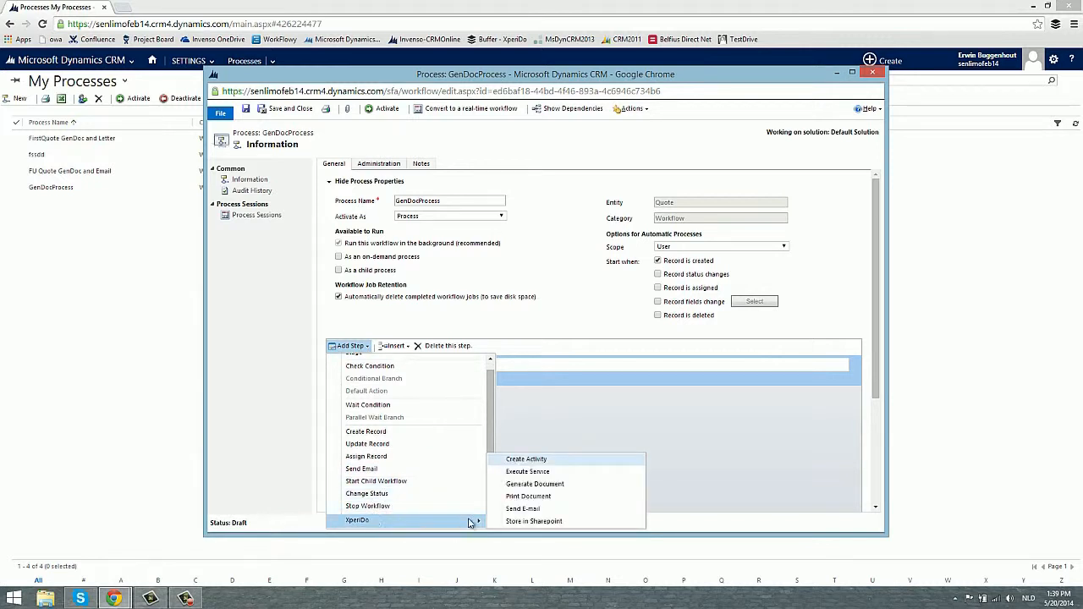
pyautogui.click(525, 459)
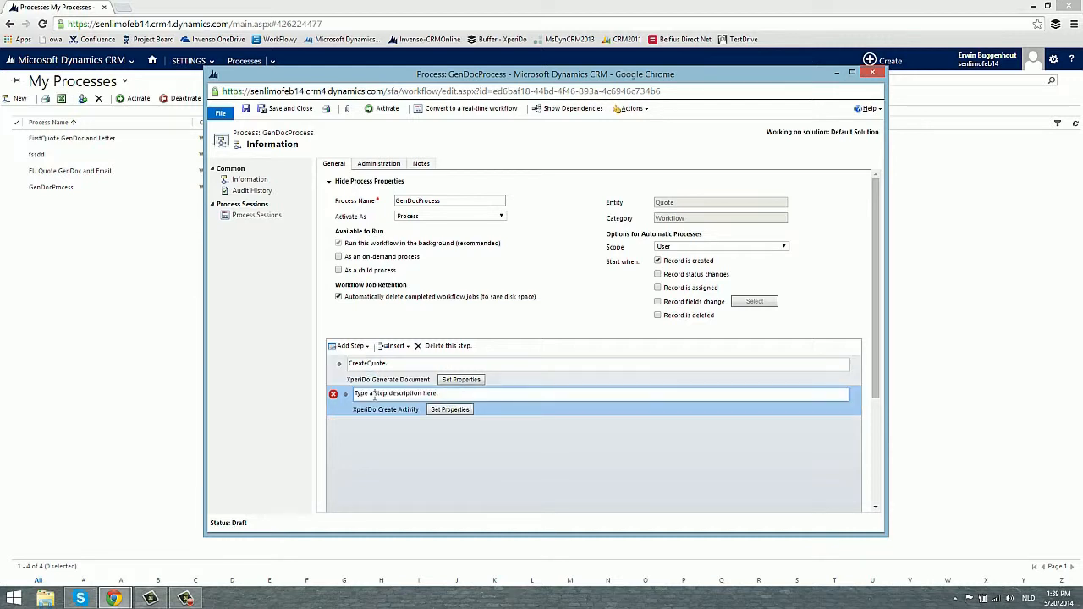
pyautogui.doubleClick(414, 393)
pyautogui.write('Letter')
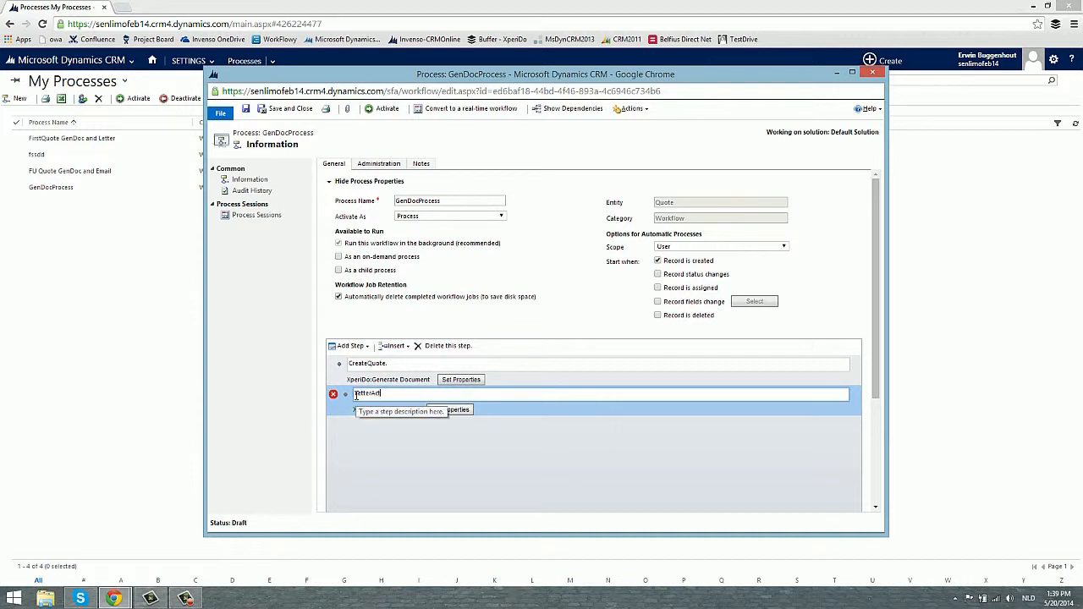
pyautogui.write('Activity w')
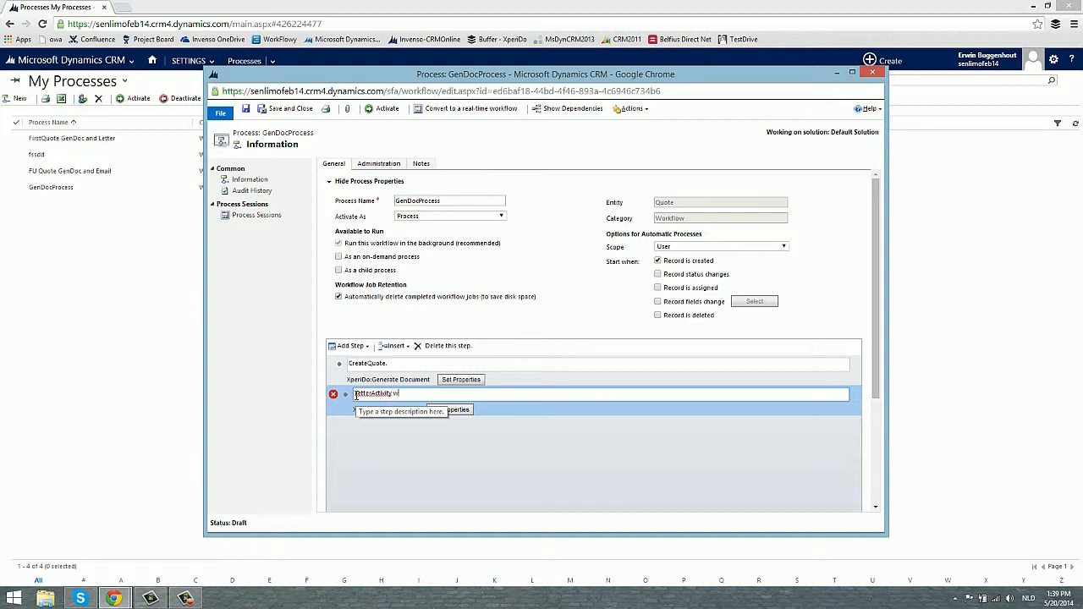
pyautogui.write('with C')
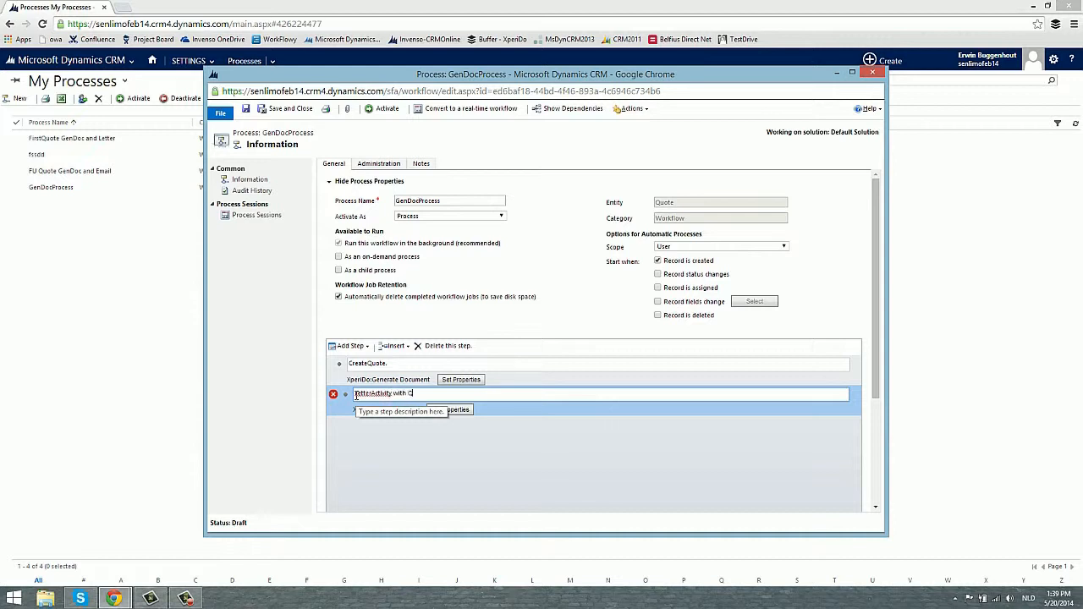
pyautogui.write('uote Atta')
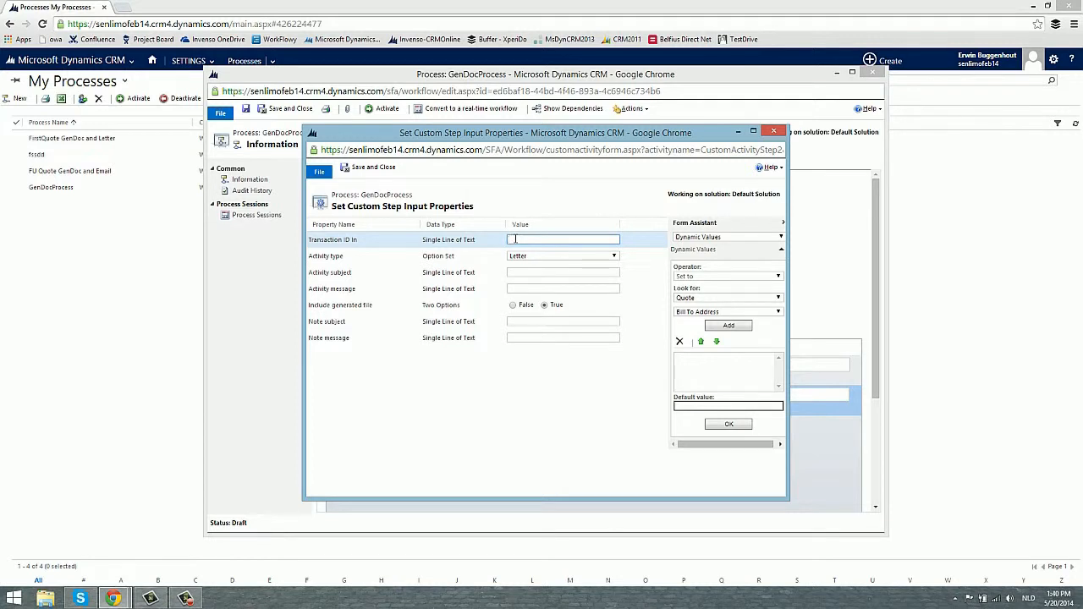
# - Fill Transaction ID In with the CreateQuote step's Transaction ID dynamic value
pyautogui.click(777, 298)
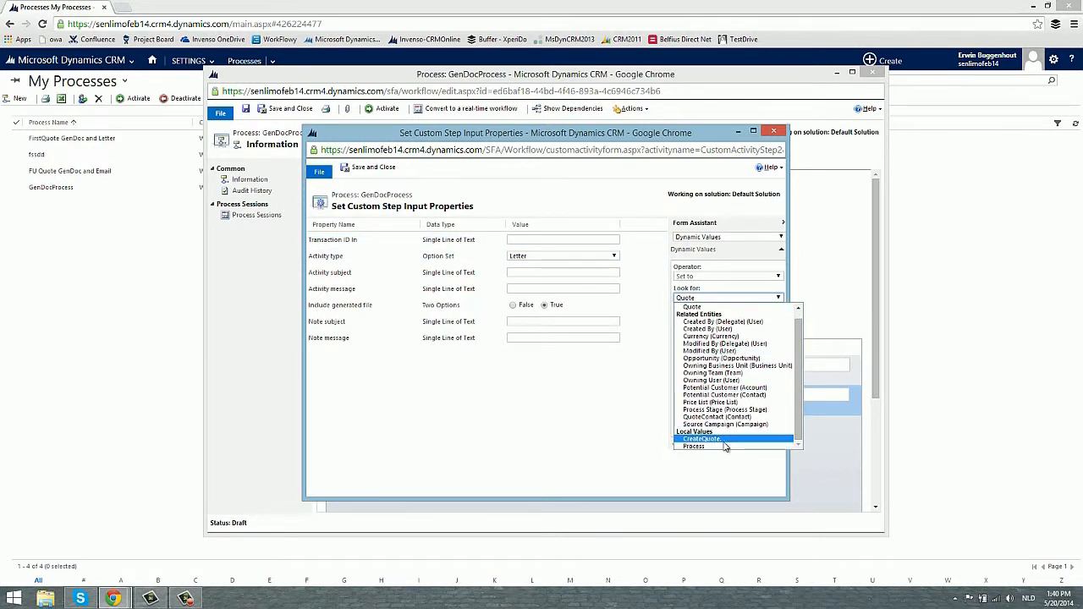
pyautogui.click(701, 438)
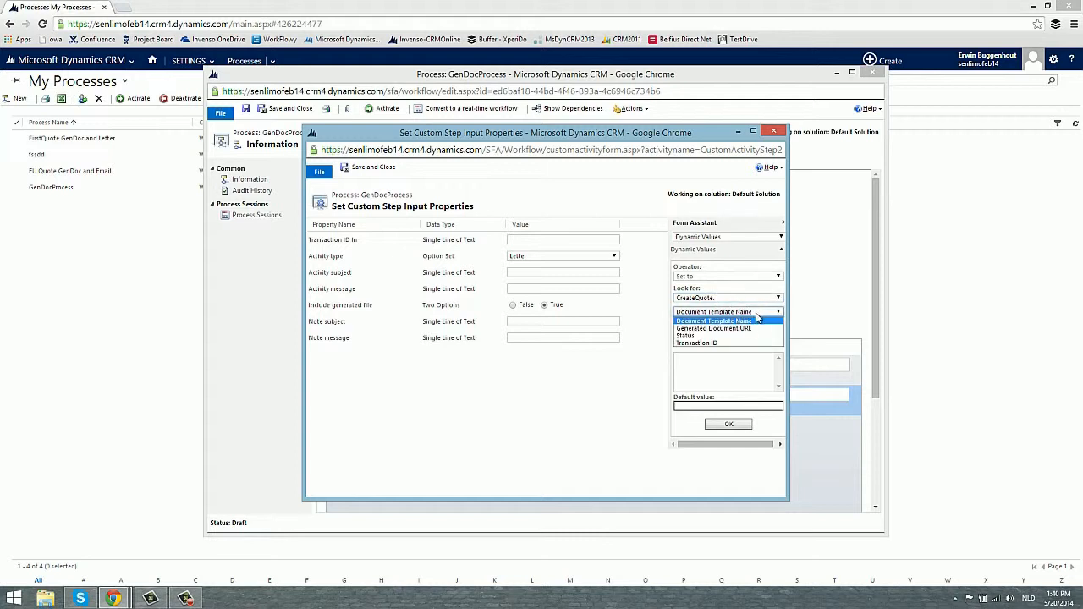
pyautogui.click(698, 342)
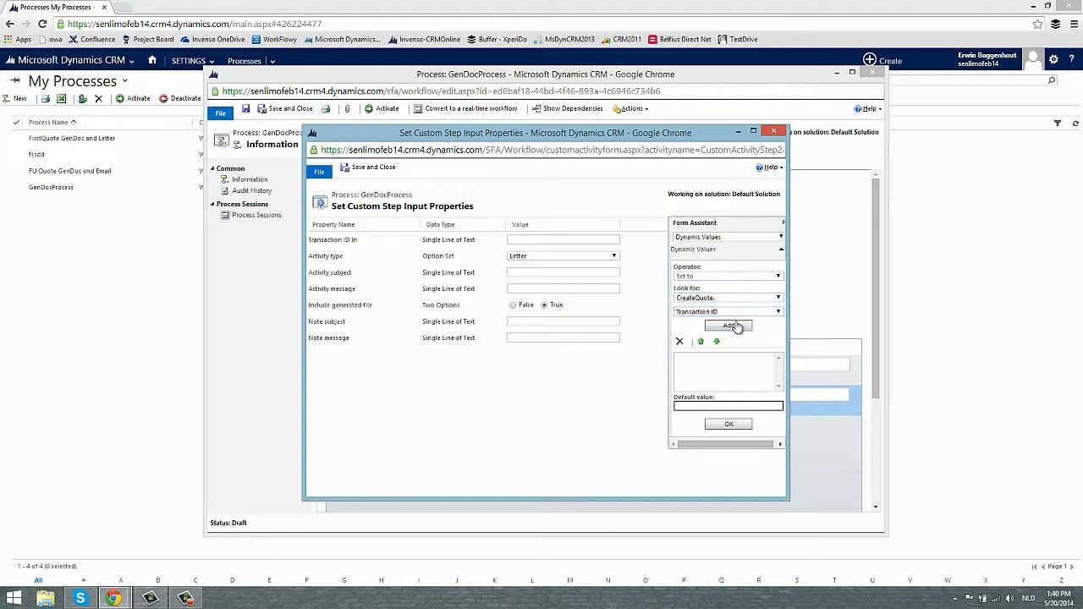
pyautogui.click(728, 325)
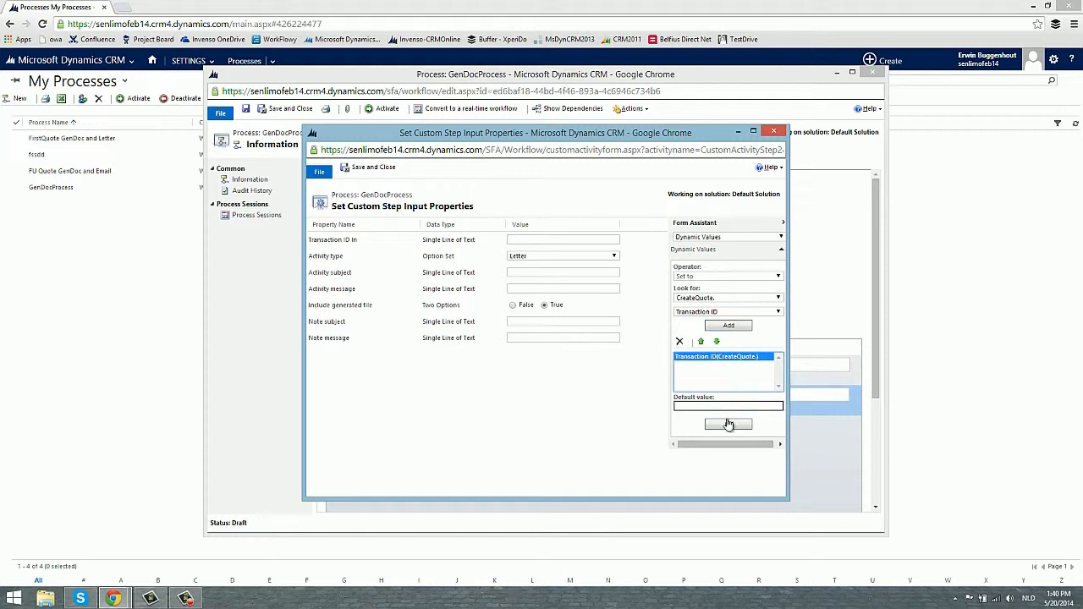
pyautogui.click(728, 325)
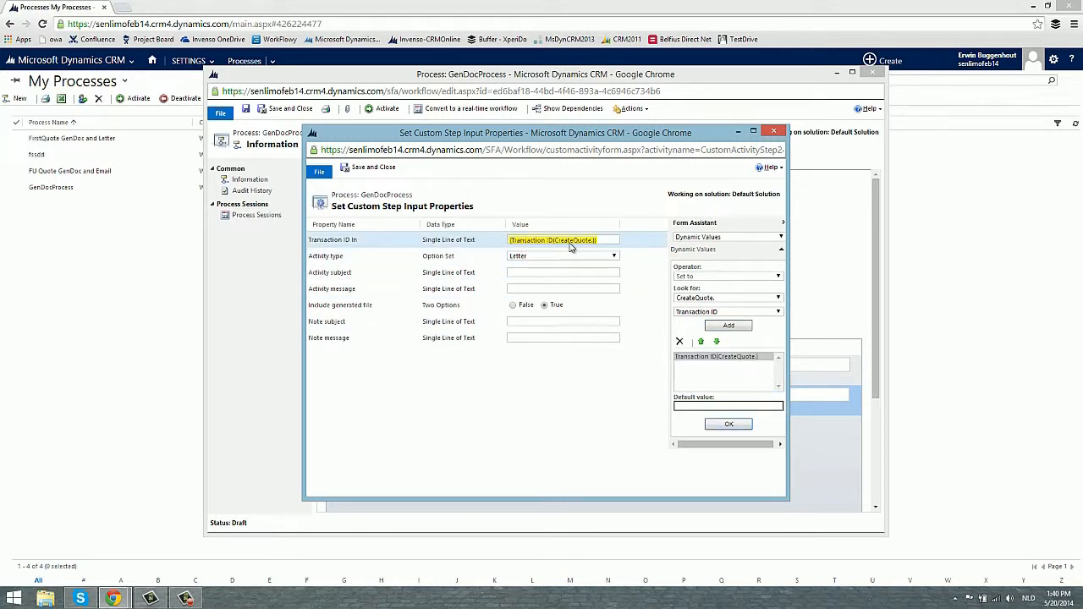
pyautogui.moveTo(562, 240)
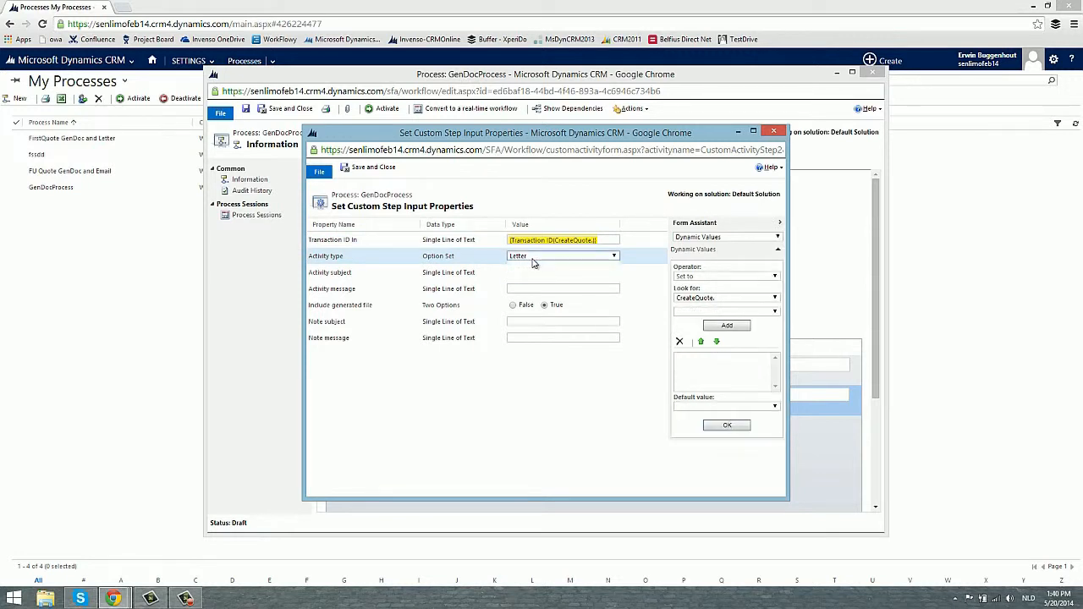
# - Keep activity type Letter, subject Quote Created, a message about the notes, and the generated file included
pyautogui.click(613, 256)
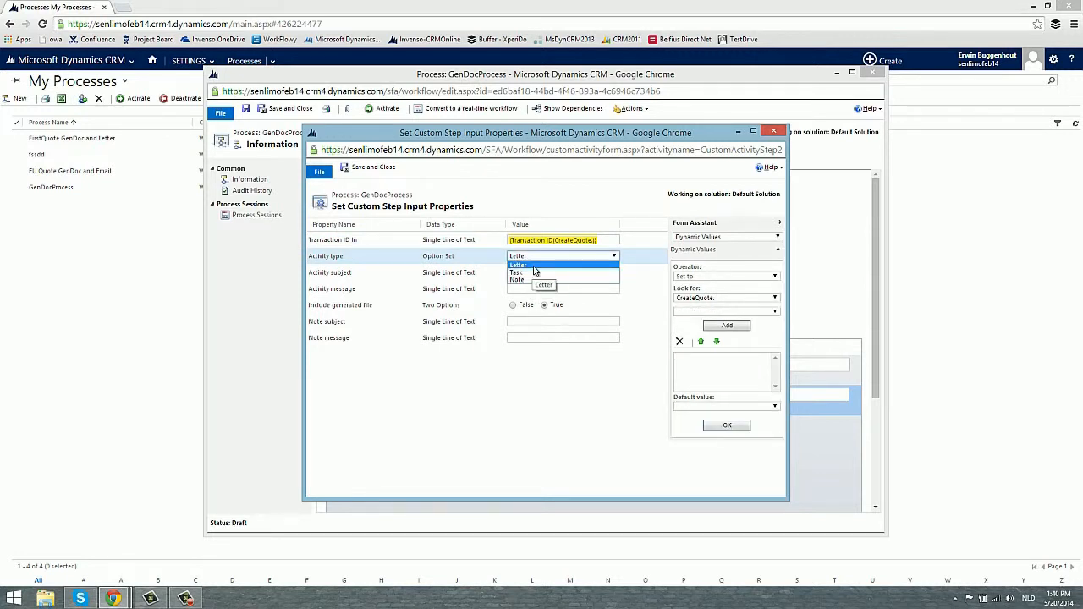
pyautogui.click(518, 264)
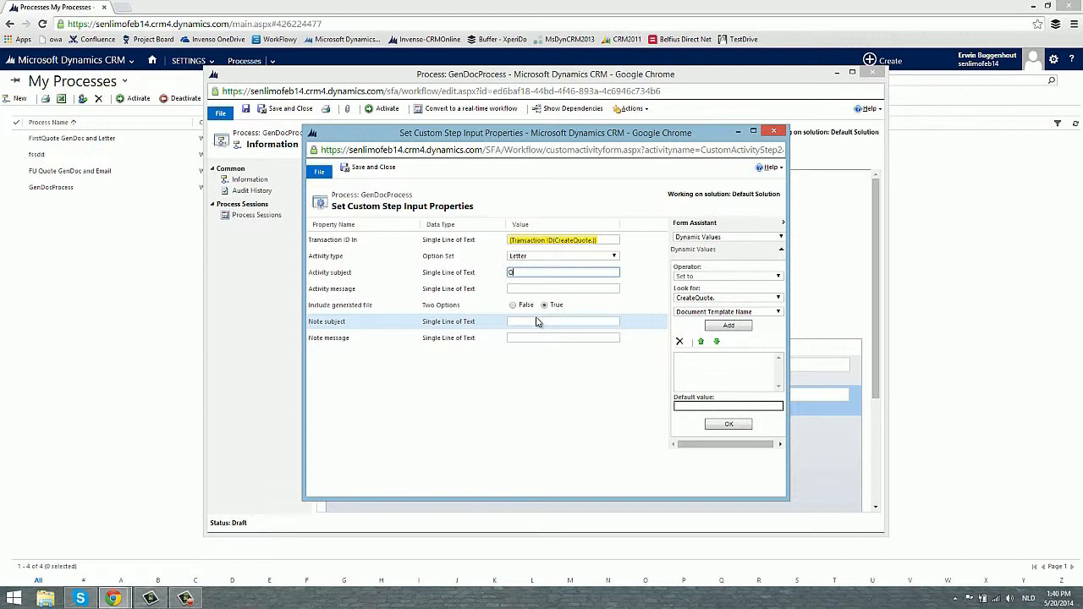
pyautogui.write('Quote Ce')
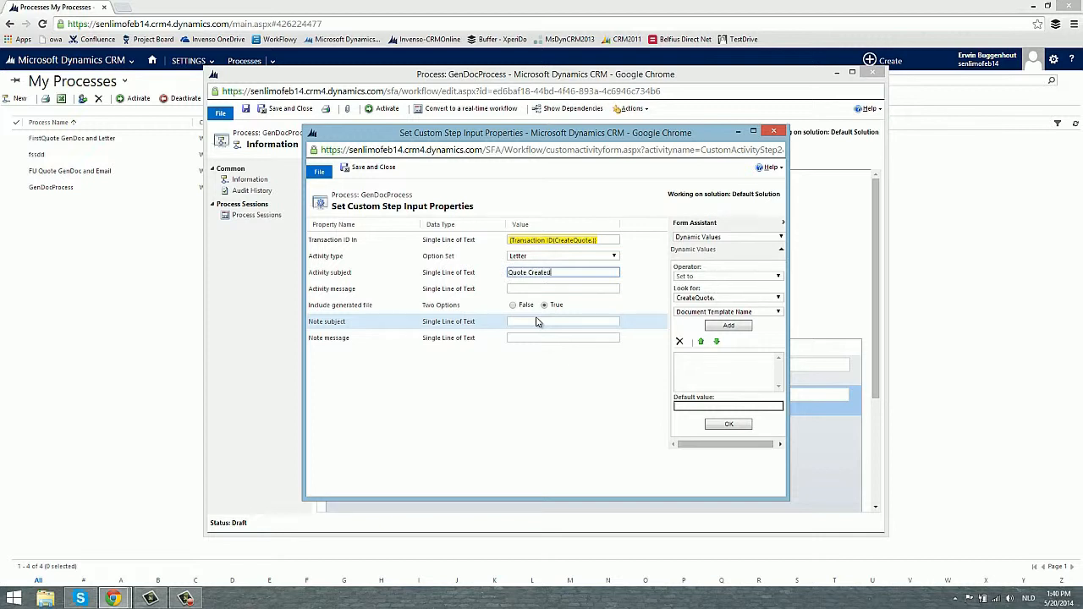
pyautogui.click(562, 287)
pyautogui.write('Please find the quote')
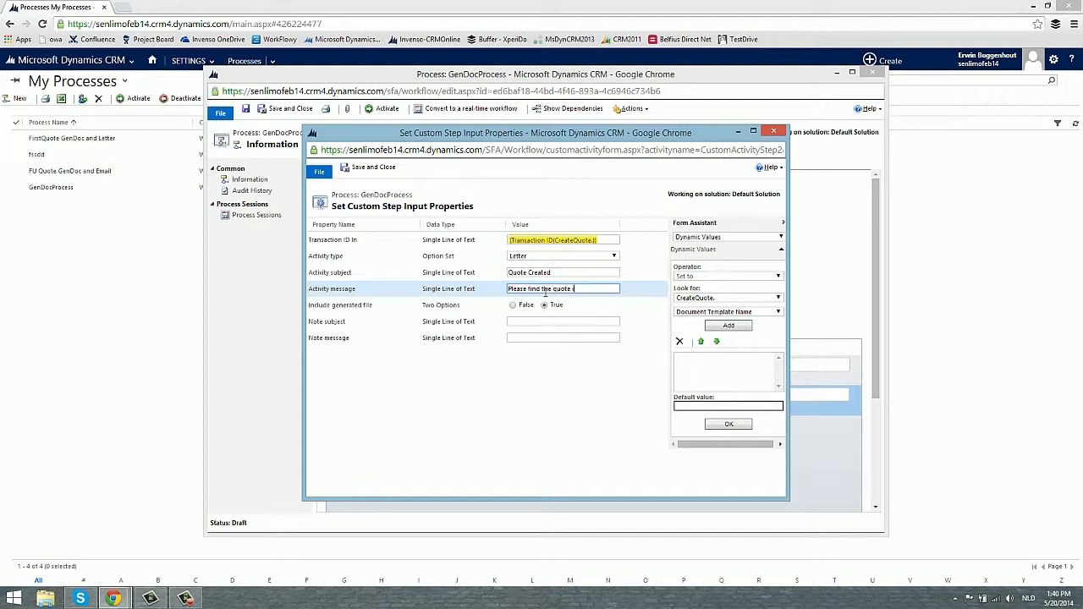
pyautogui.write('in the notes section')
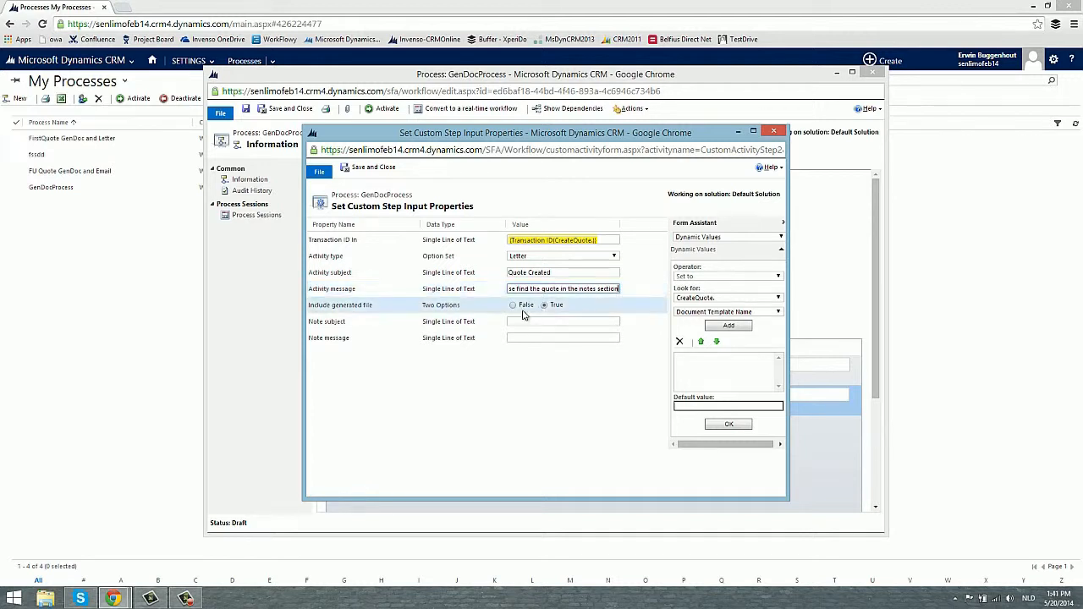
pyautogui.click(545, 305)
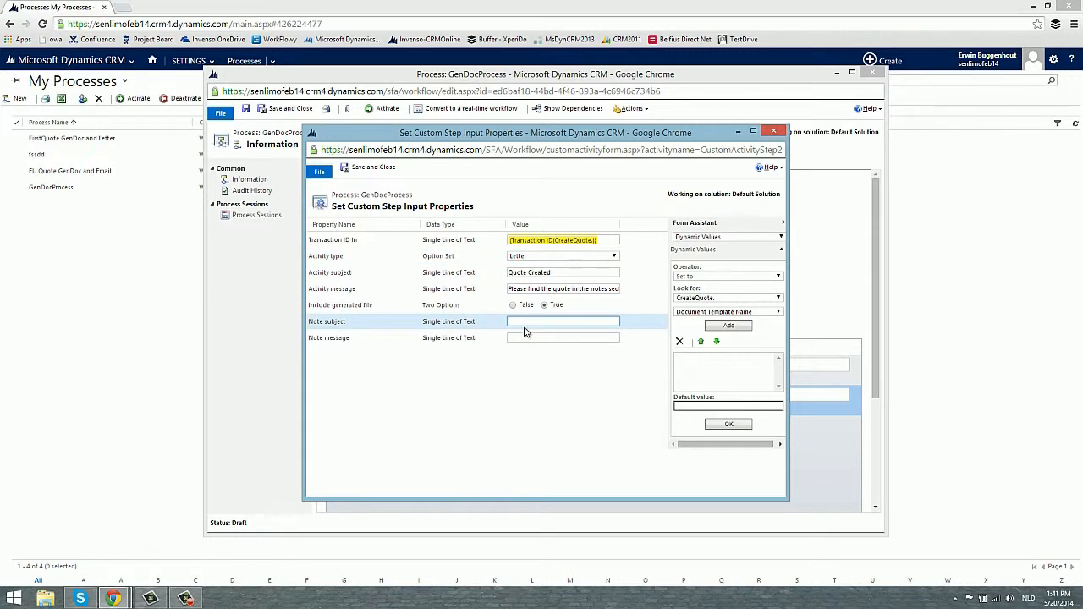
# - Set the note subject to Quote file and enter the note message
pyautogui.click(562, 322)
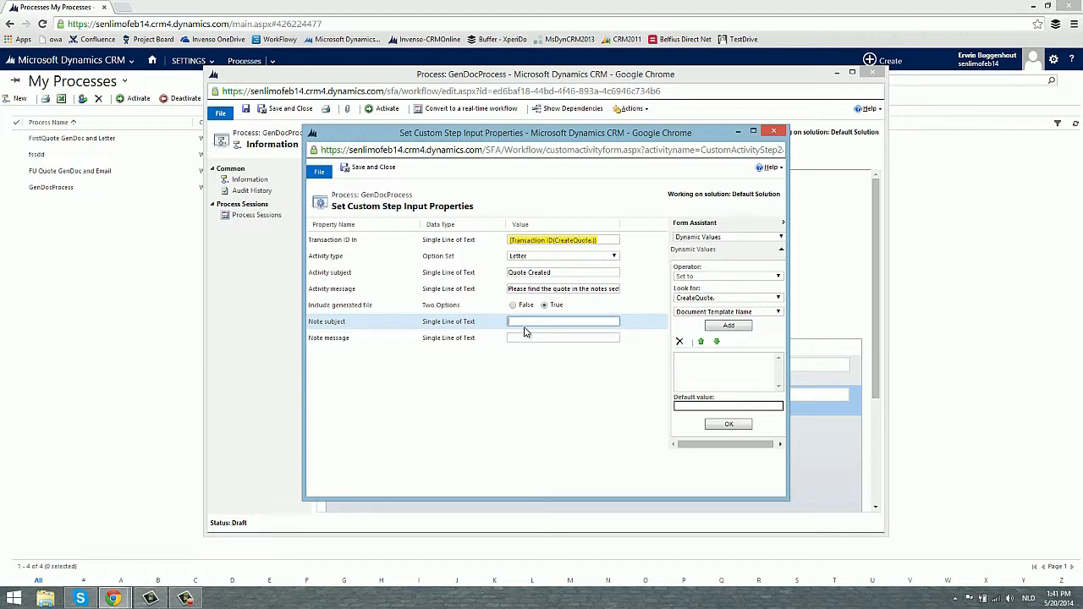
pyautogui.write('Quote fi')
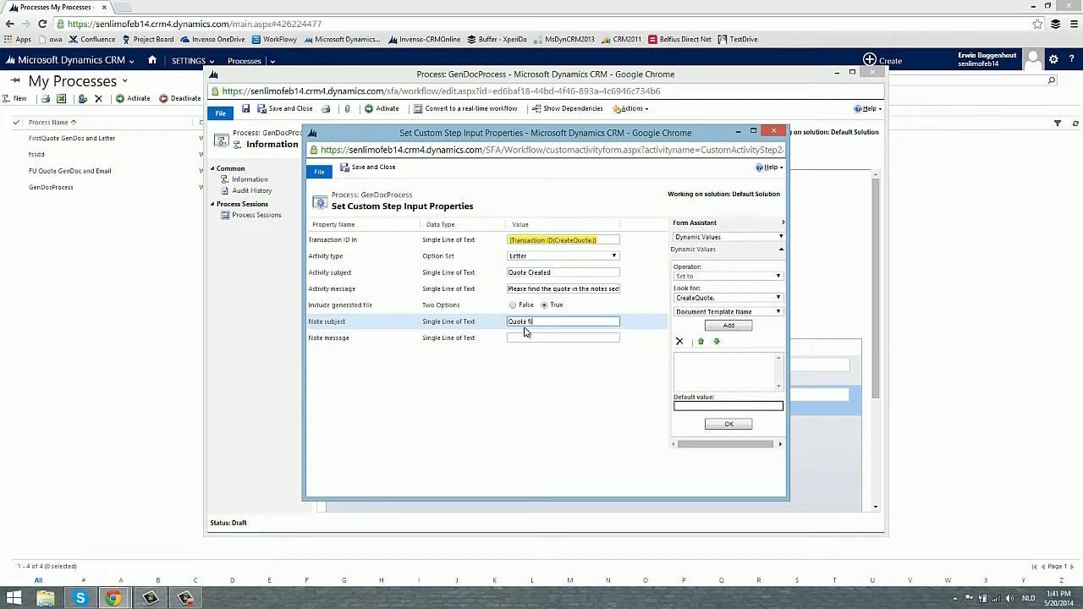
pyautogui.click(562, 339)
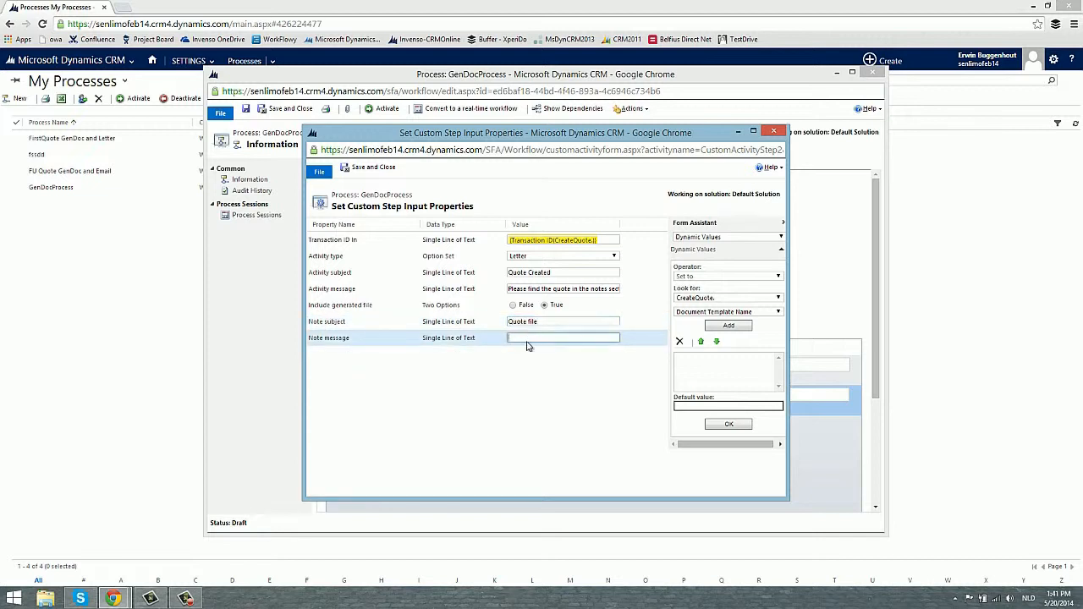
pyautogui.write('Pl')
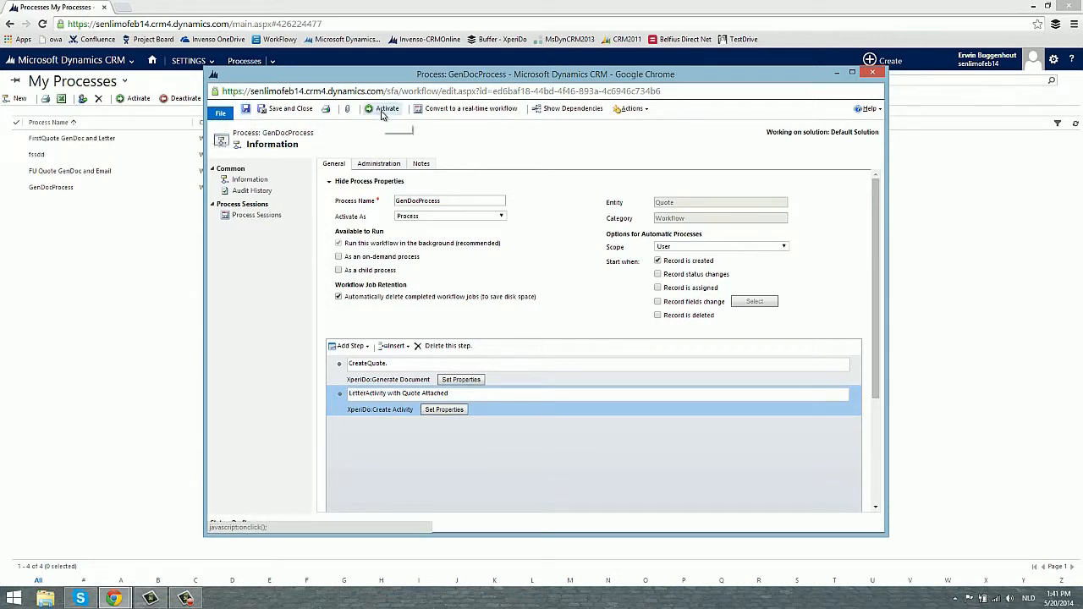
# - Activate the GenDocProcess workflow and return to the My Quotes list
pyautogui.click(386, 109)
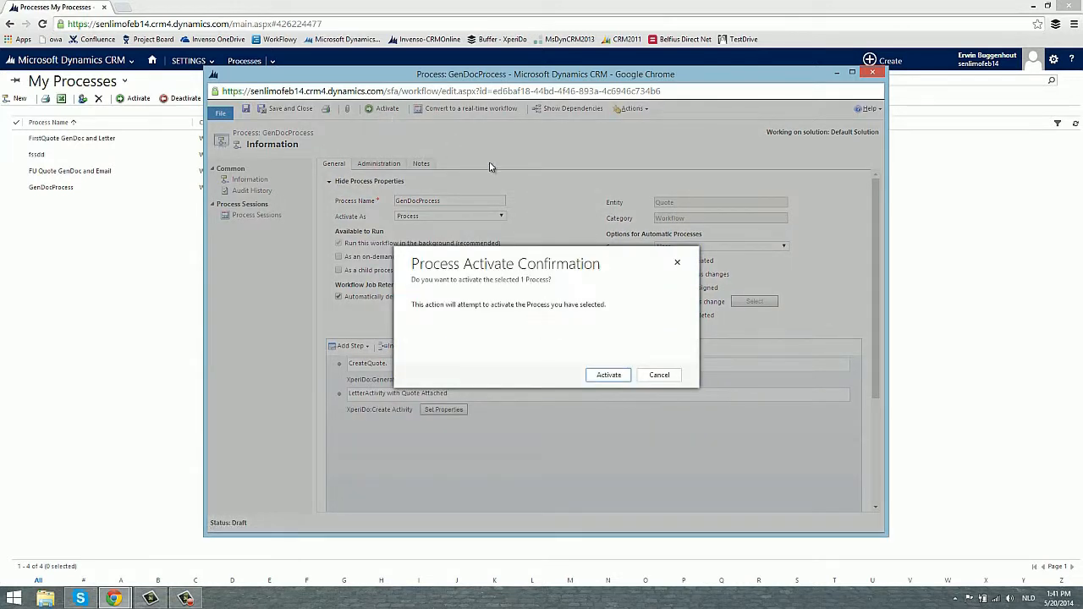
pyautogui.click(608, 376)
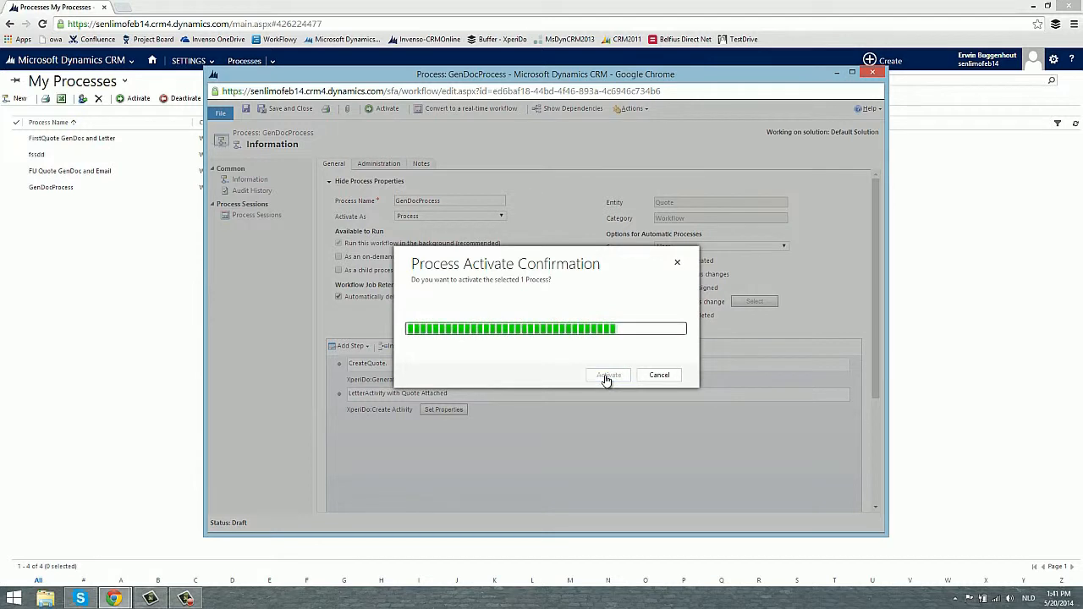
pyautogui.click(607, 376)
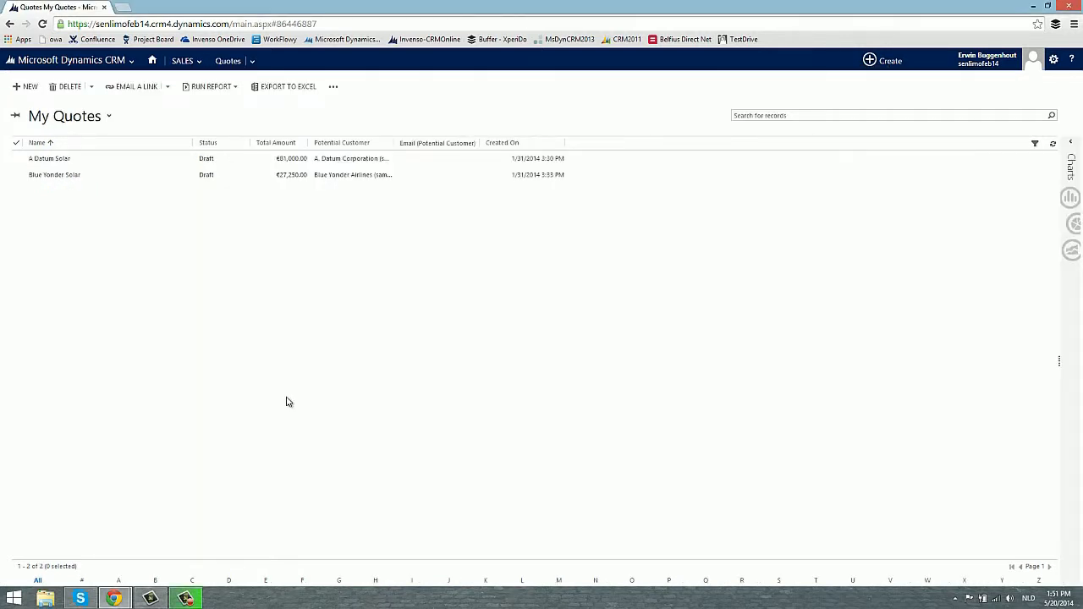
# - Run the GenDocProcess workflow on the A Datum Solar quote and confirm
pyautogui.click(49, 160)
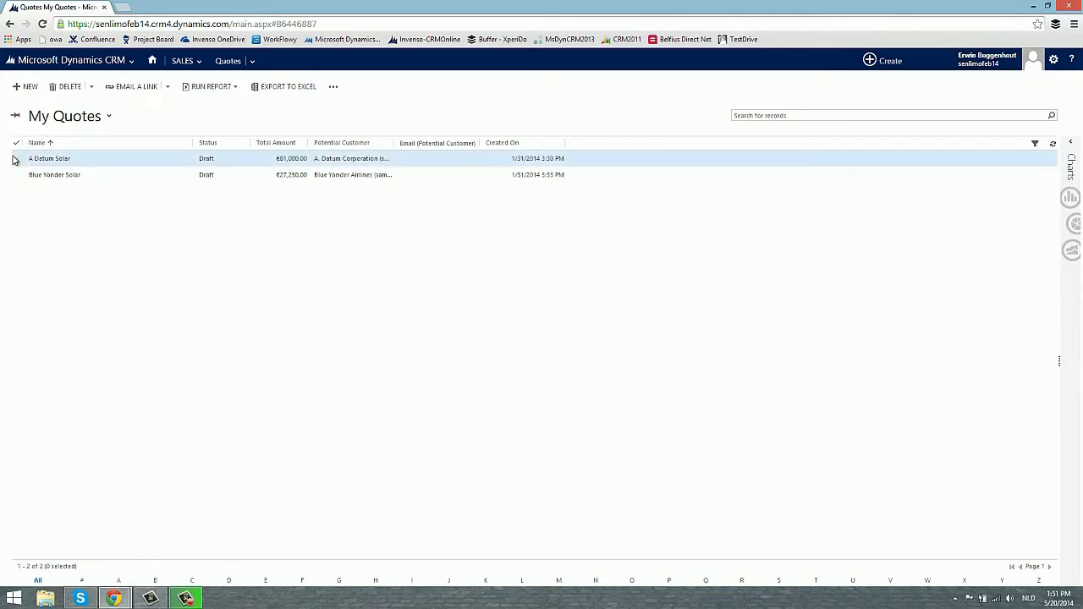
pyautogui.click(15, 159)
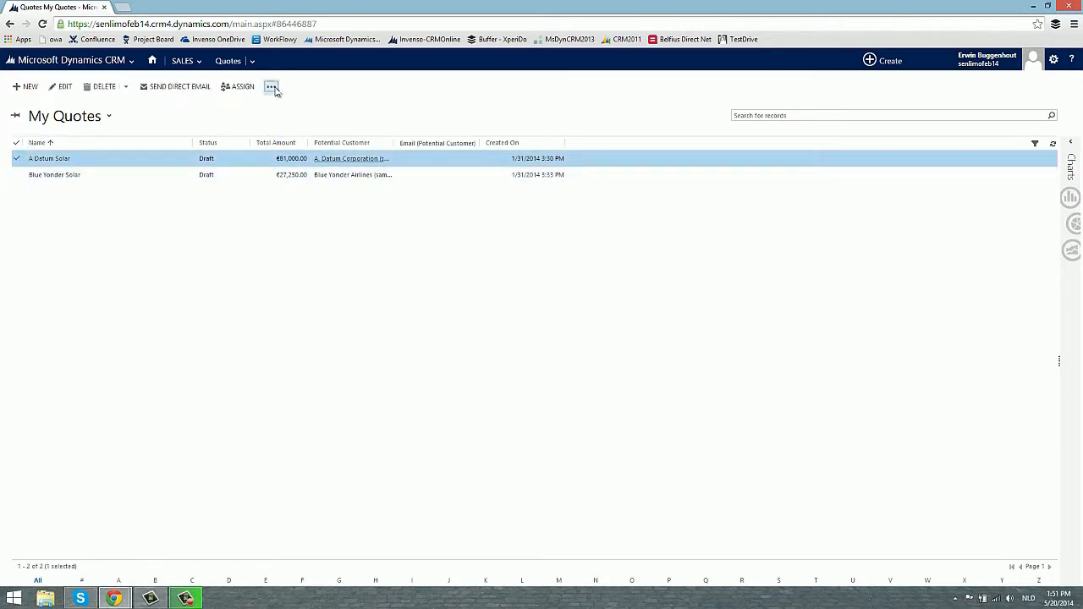
pyautogui.click(271, 87)
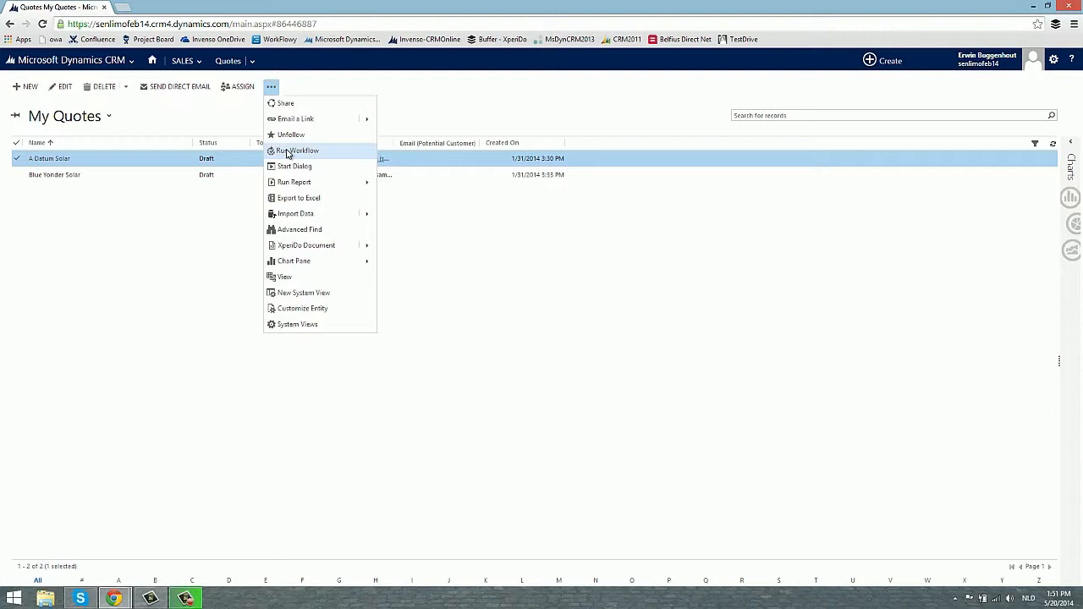
pyautogui.moveTo(296, 151)
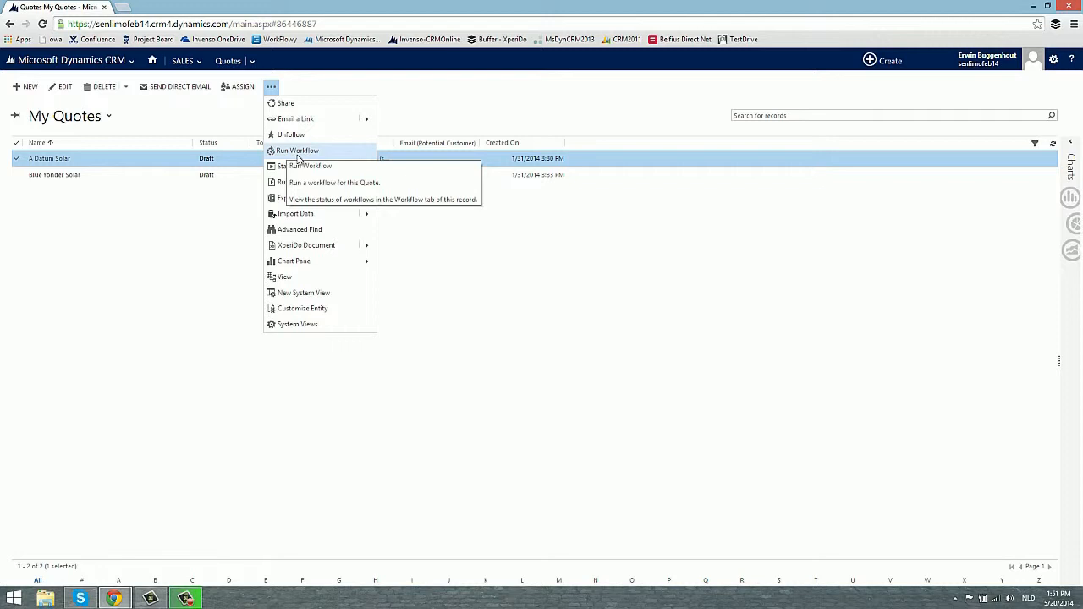
pyautogui.click(298, 149)
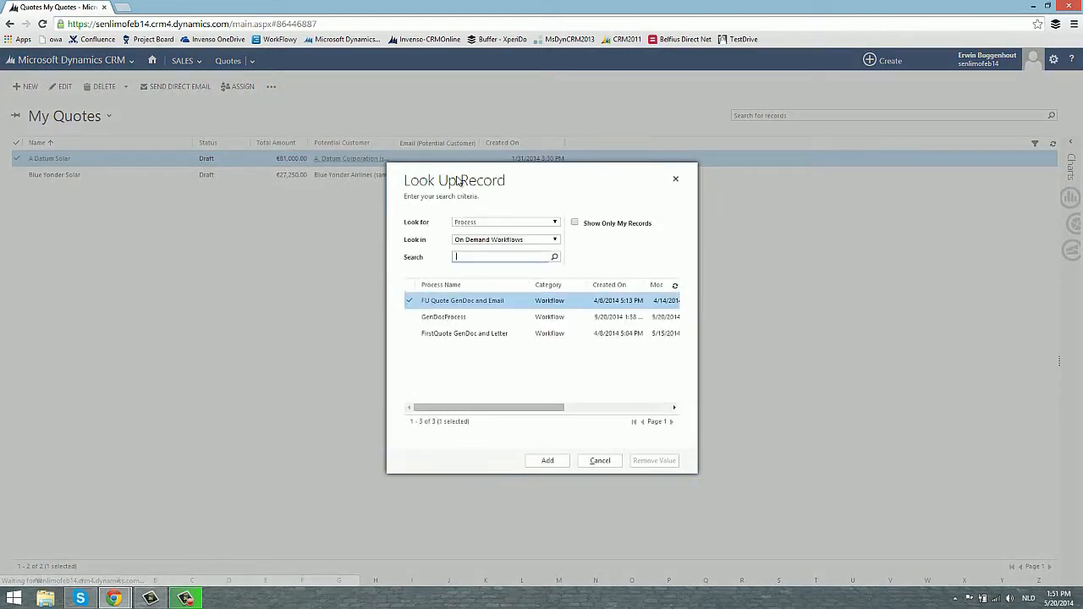
pyautogui.click(444, 316)
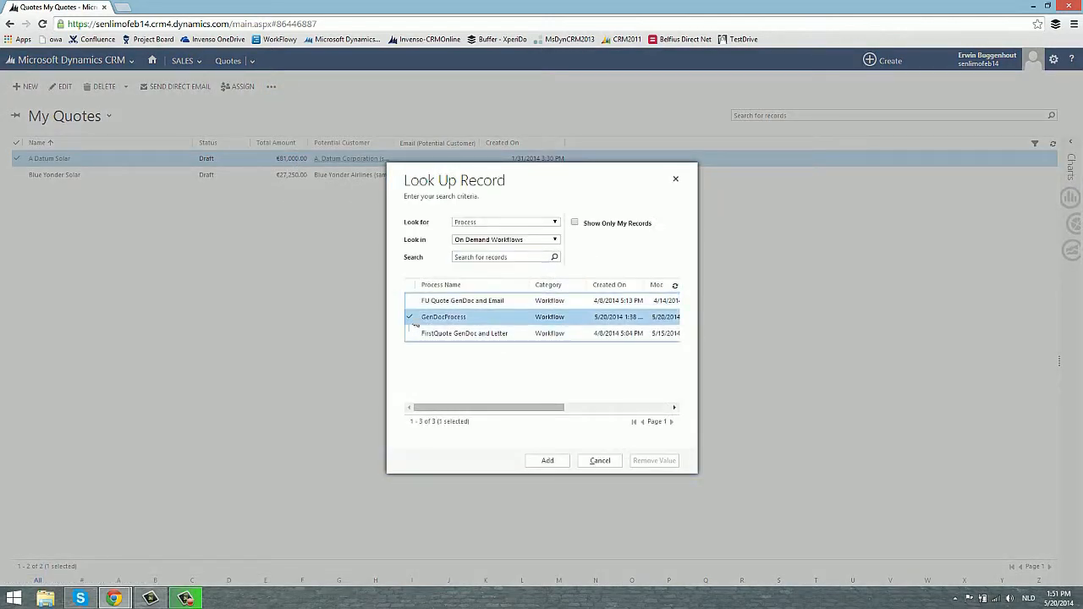
pyautogui.click(547, 461)
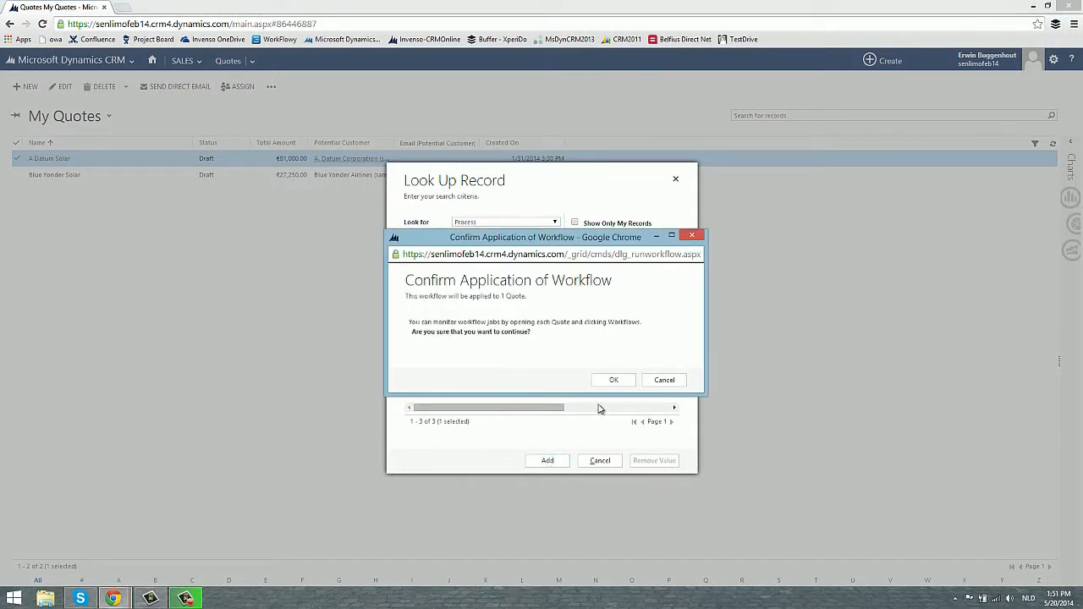
pyautogui.click(613, 379)
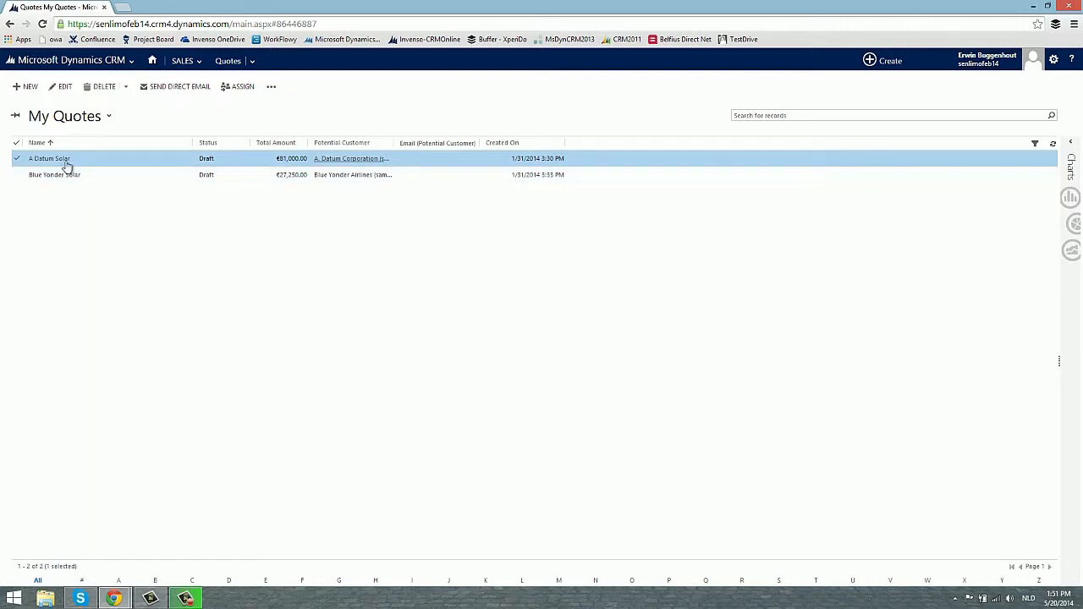
# - In the A Datum Solar quote, view the Quote Created letter and download and view its attached quote PDF
pyautogui.doubleClick(48, 159)
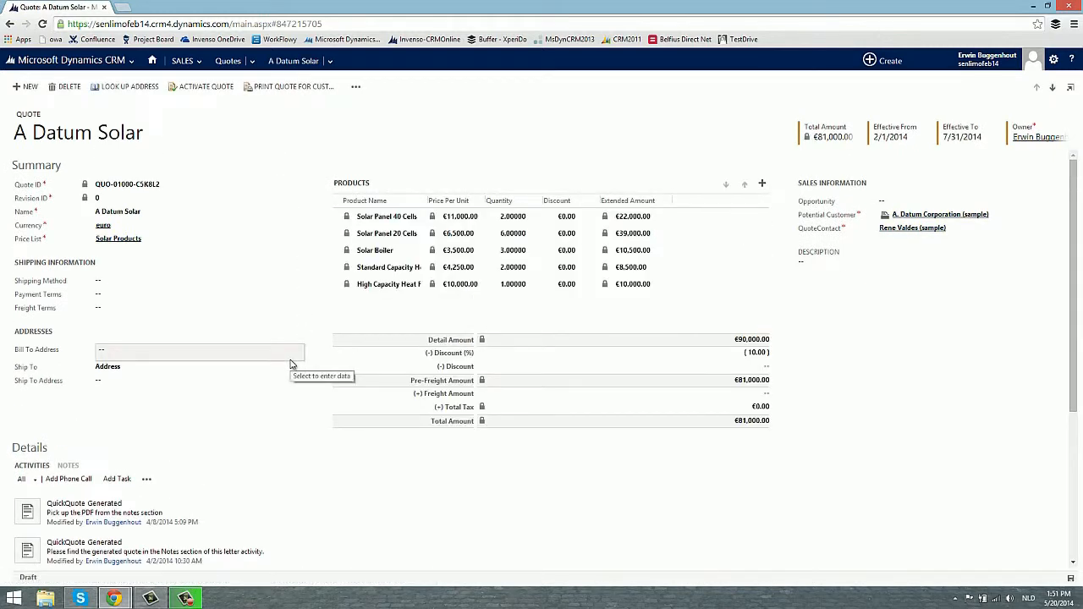
pyautogui.moveTo(296, 357)
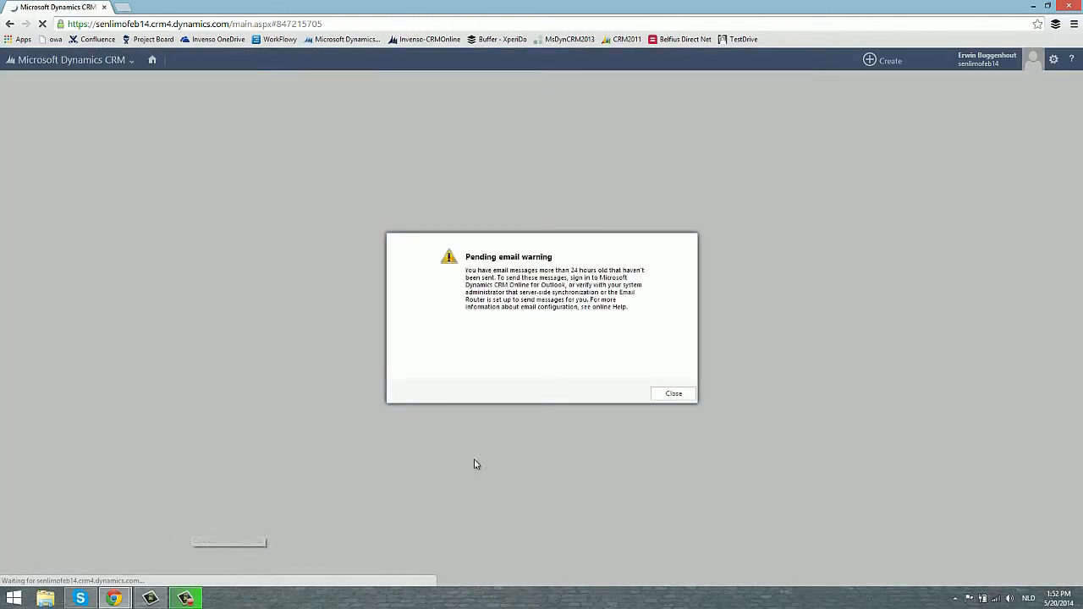
pyautogui.click(674, 392)
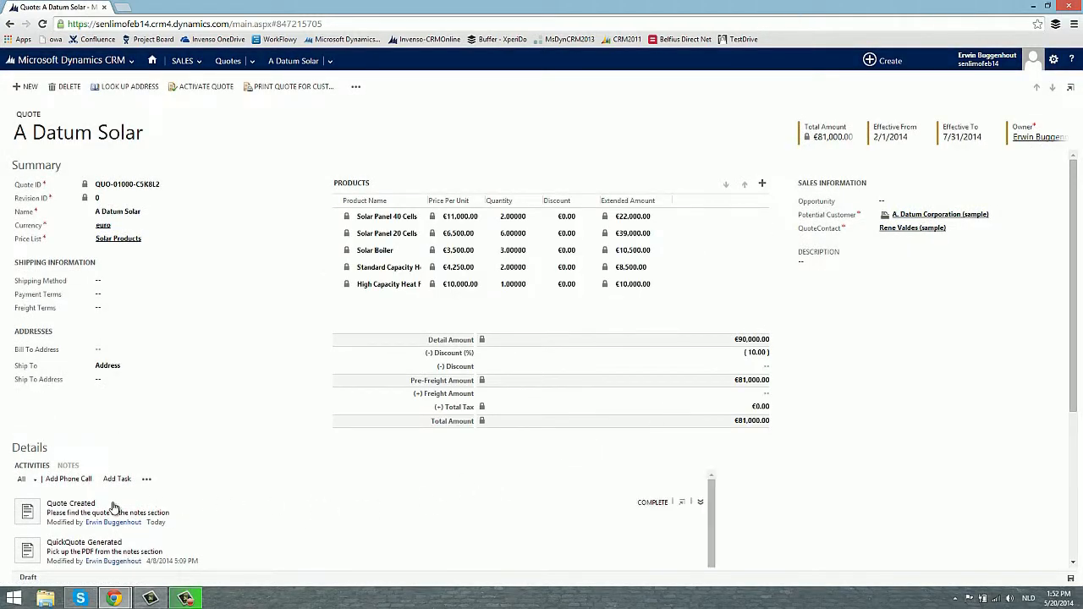
pyautogui.click(71, 504)
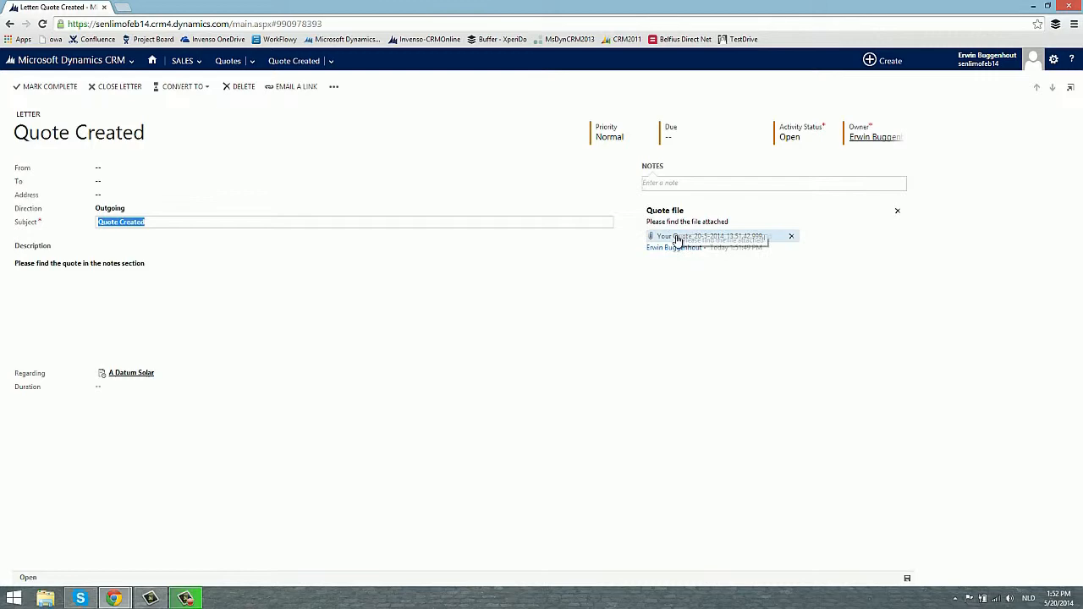
pyautogui.click(710, 237)
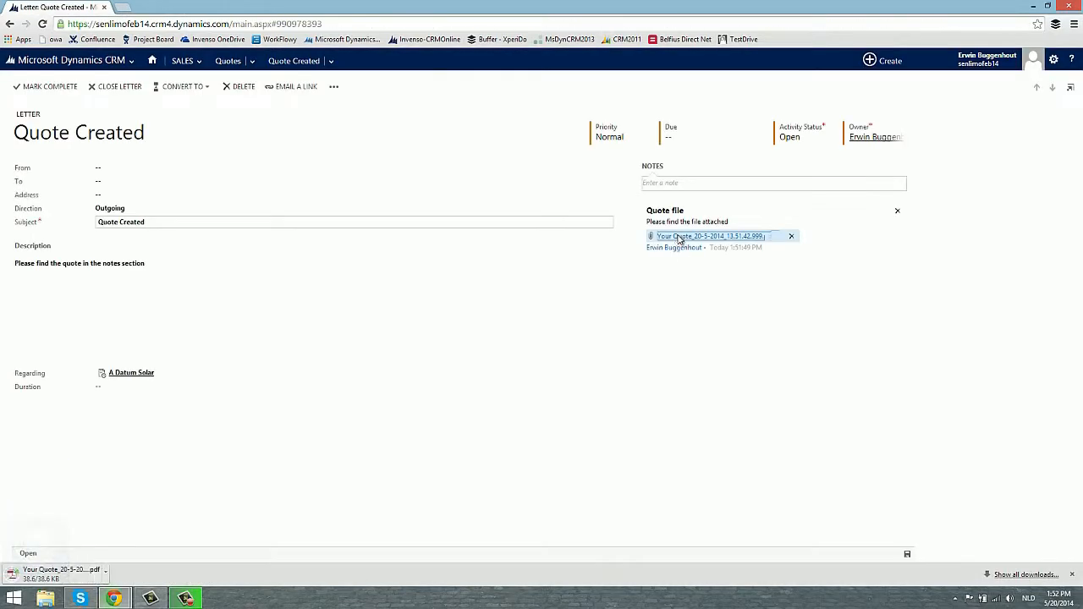
pyautogui.click(710, 237)
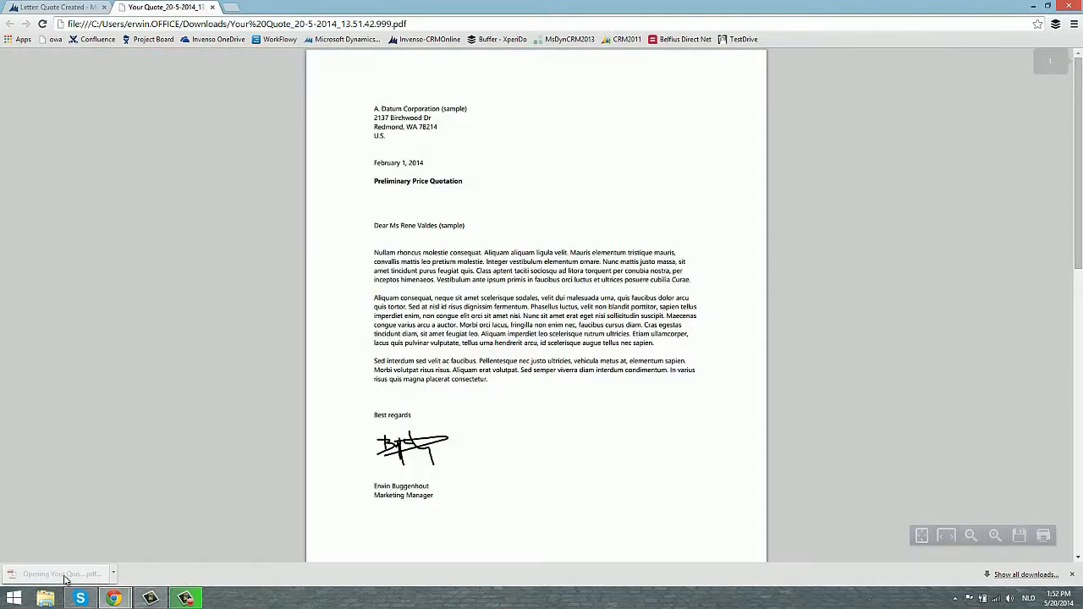
# - Scroll the quote PDF to review the Price Quotation table, 10% discount, grand total and terms
pyautogui.scroll(-3)
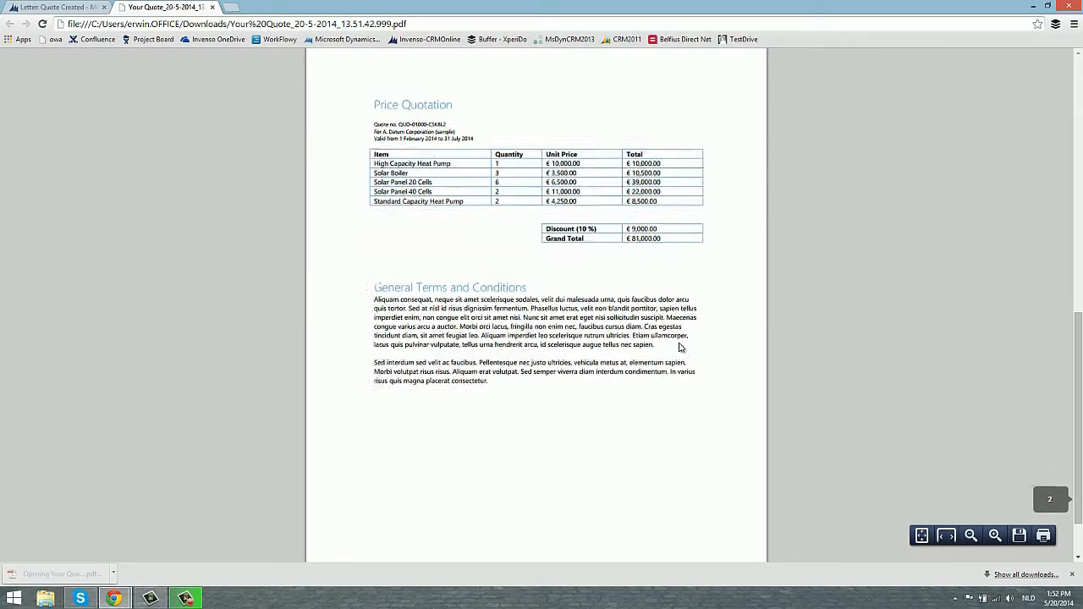
pyautogui.scroll(-3)
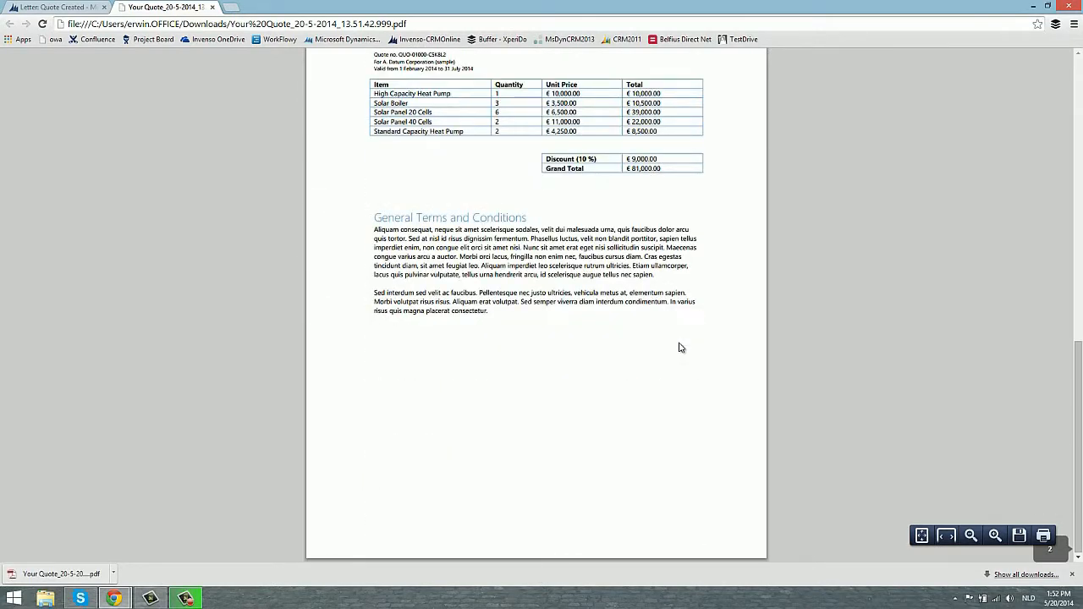
pyautogui.scroll(3)
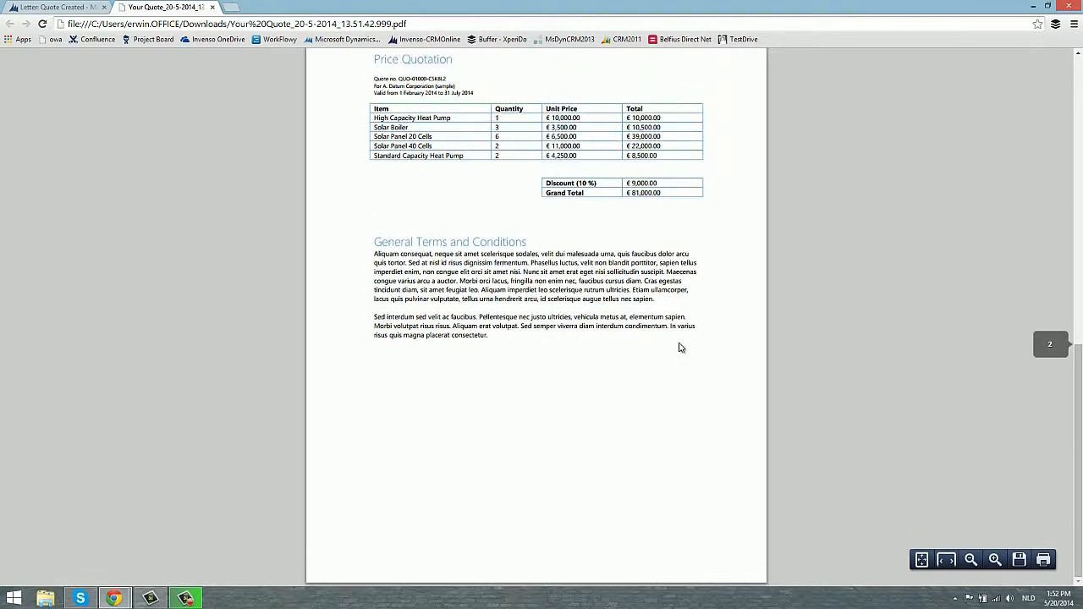